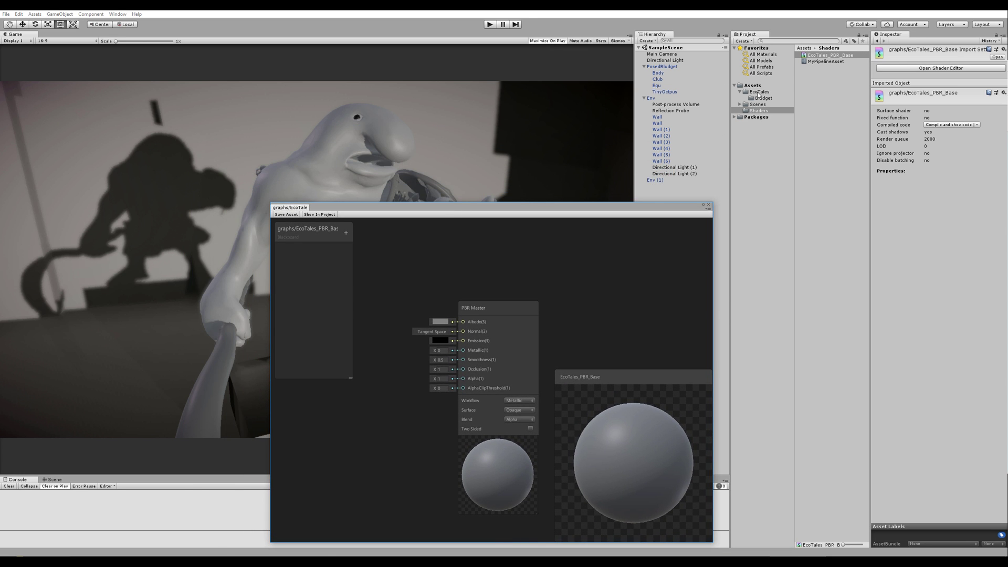
# Open the Bludget folder and search the Create Node menu for 'text' texture nodes.
pyautogui.click(762, 97)
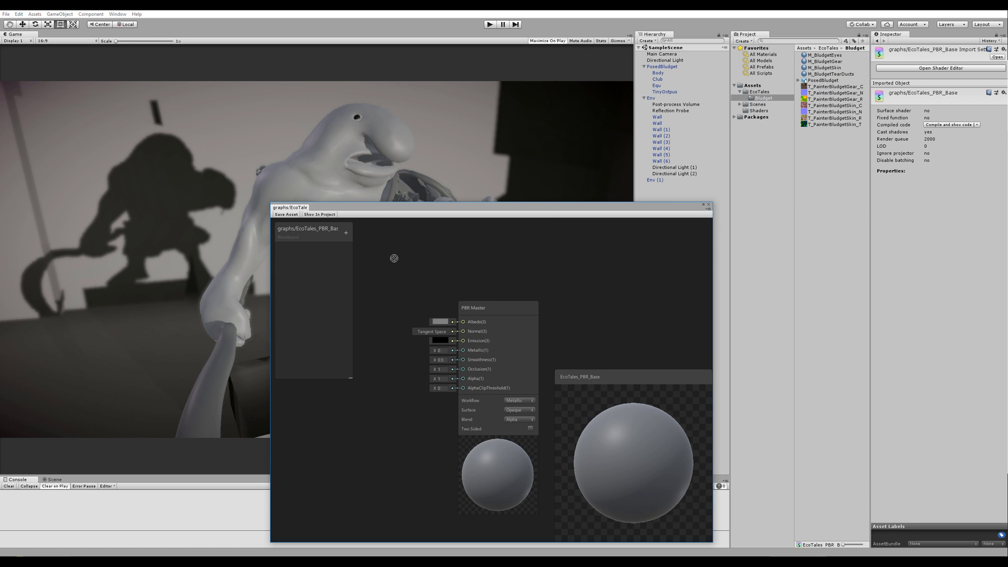
pyautogui.moveTo(400, 258)
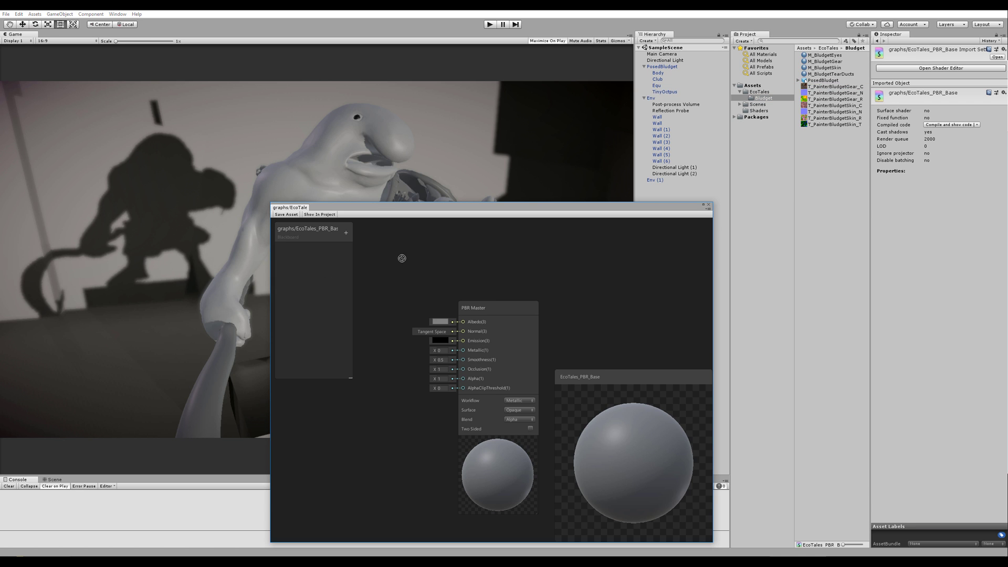
pyautogui.moveTo(421, 273)
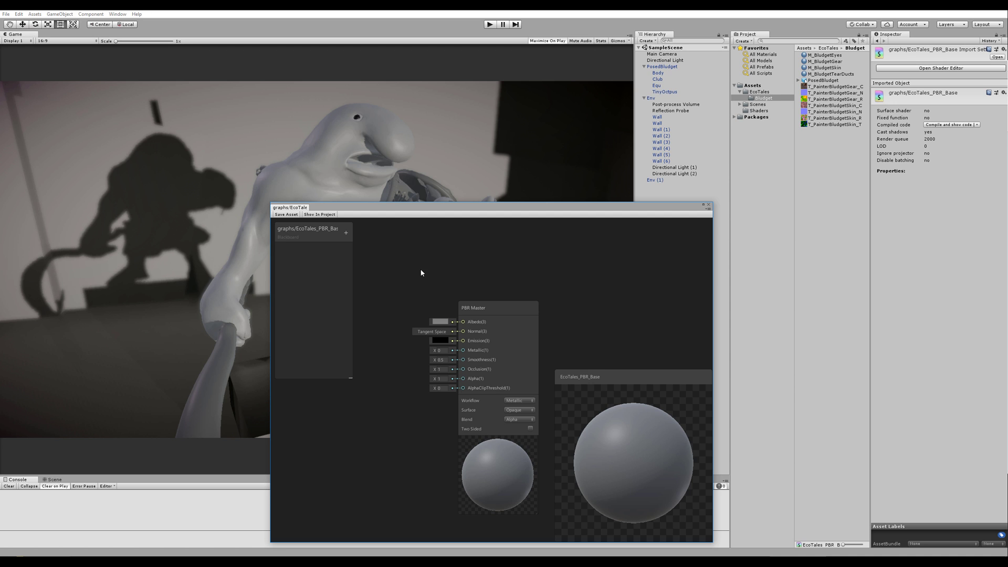
pyautogui.moveTo(450, 205); pyautogui.dragTo(482, 202)
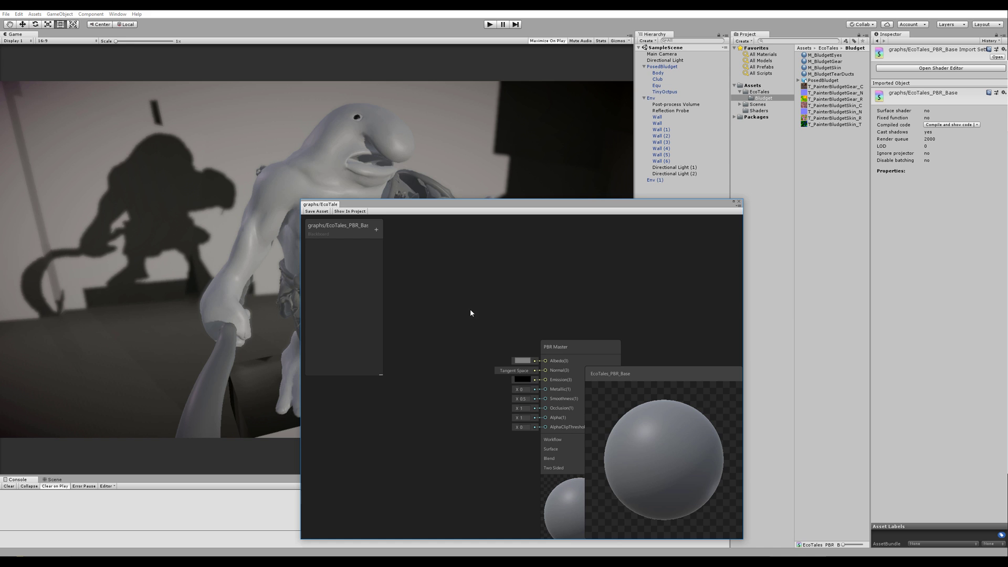
pyautogui.rightClick(471, 313)
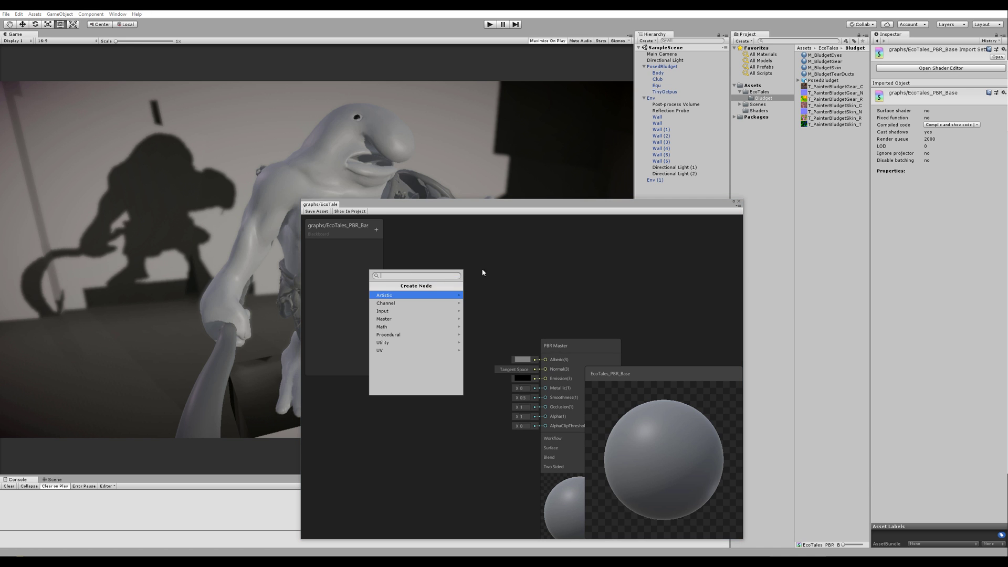
pyautogui.moveTo(415, 318)
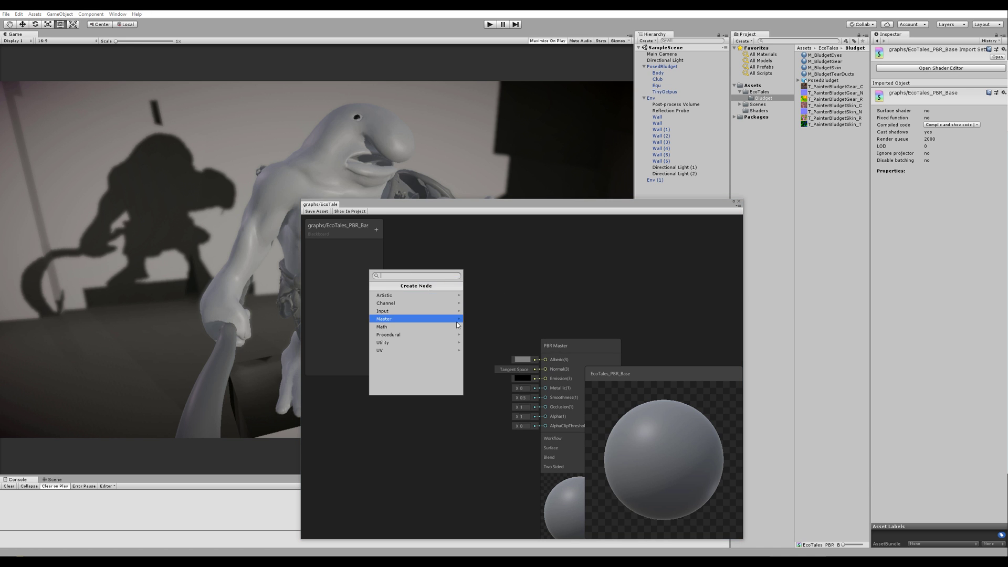
pyautogui.click(382, 311)
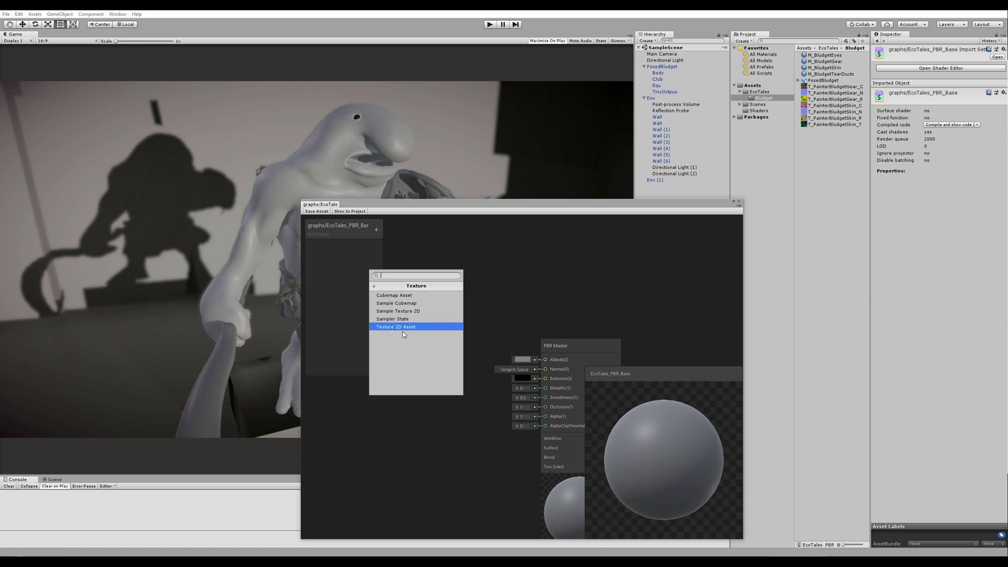
pyautogui.moveTo(392, 319)
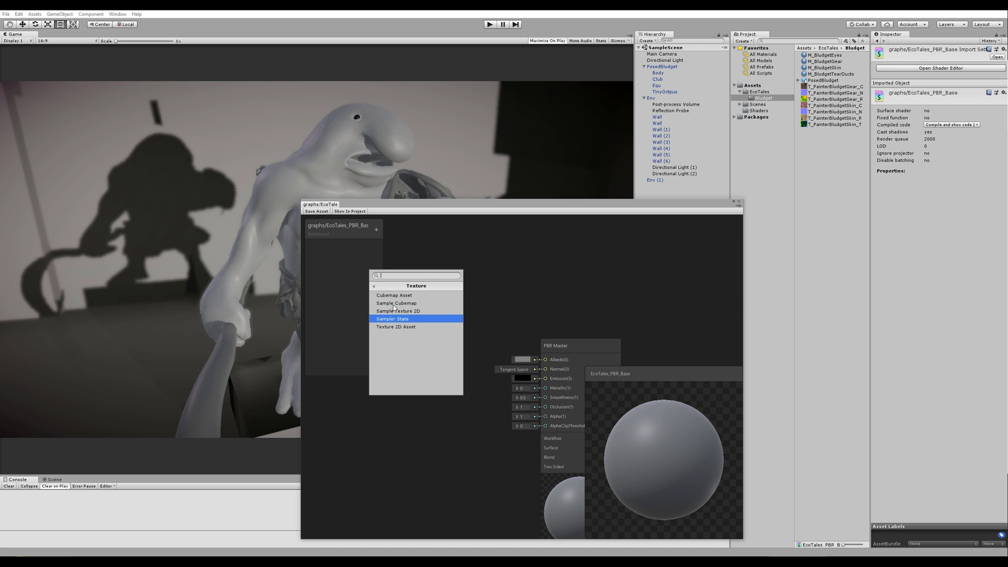
pyautogui.write('text')
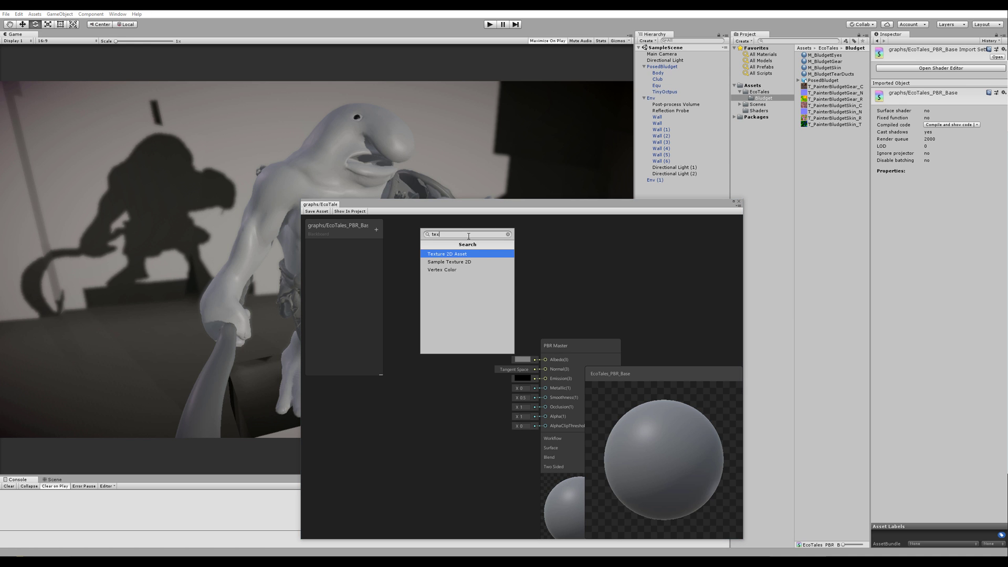
# Add a Texture 2D Asset node holding T_PainterBludgetSkin_C and wire its Out port into the shader.
pyautogui.click(448, 253)
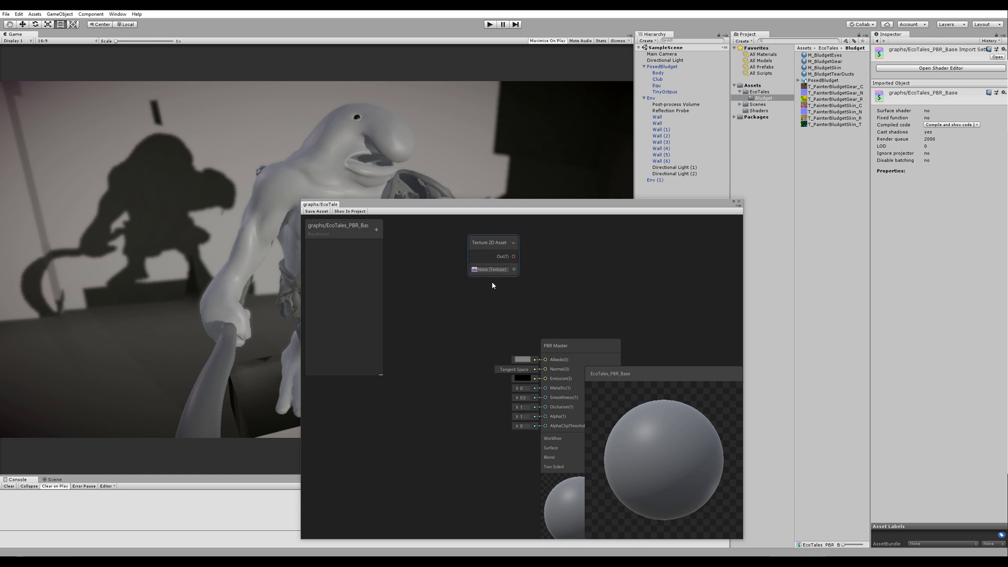
pyautogui.click(475, 270)
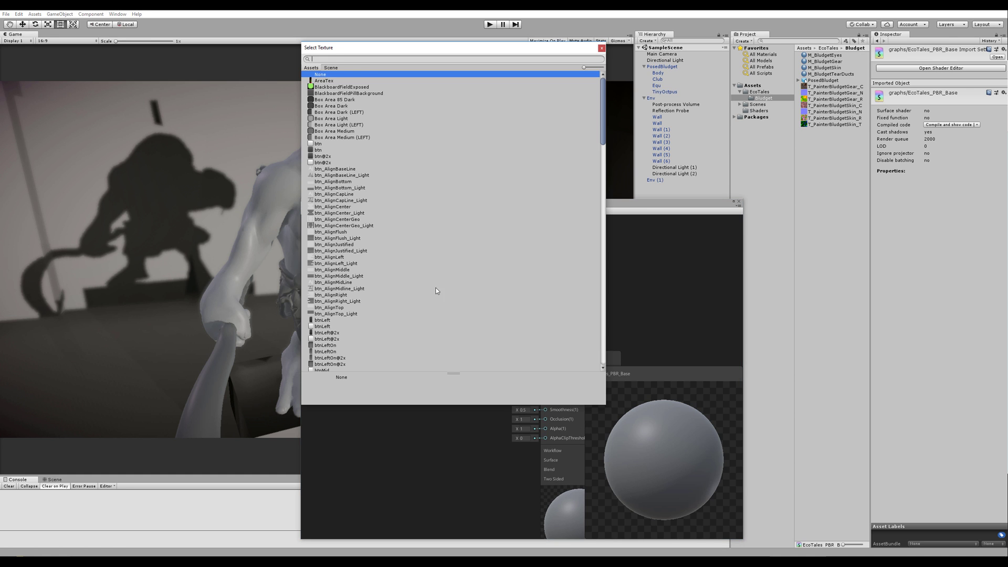
pyautogui.write('b')
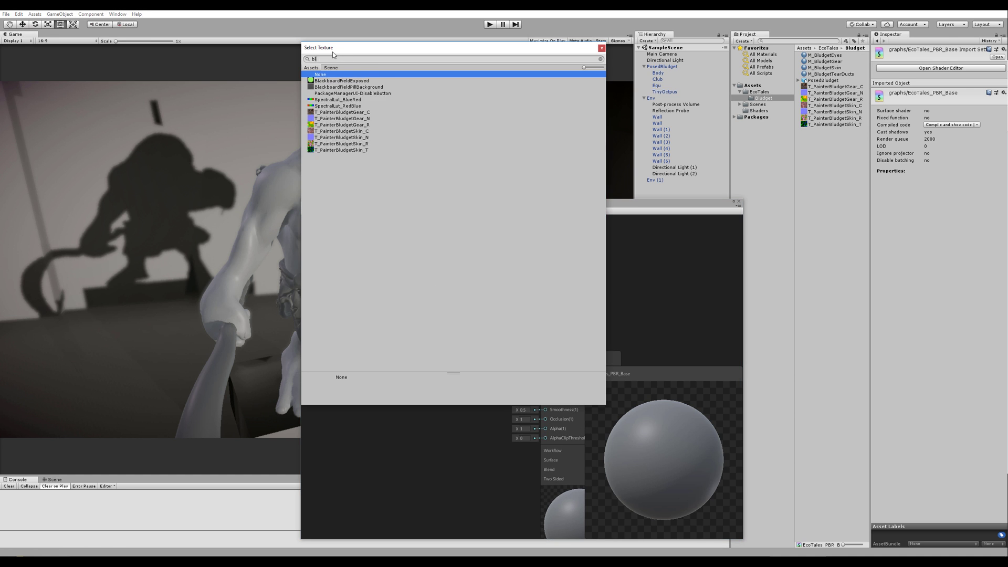
pyautogui.write('lud')
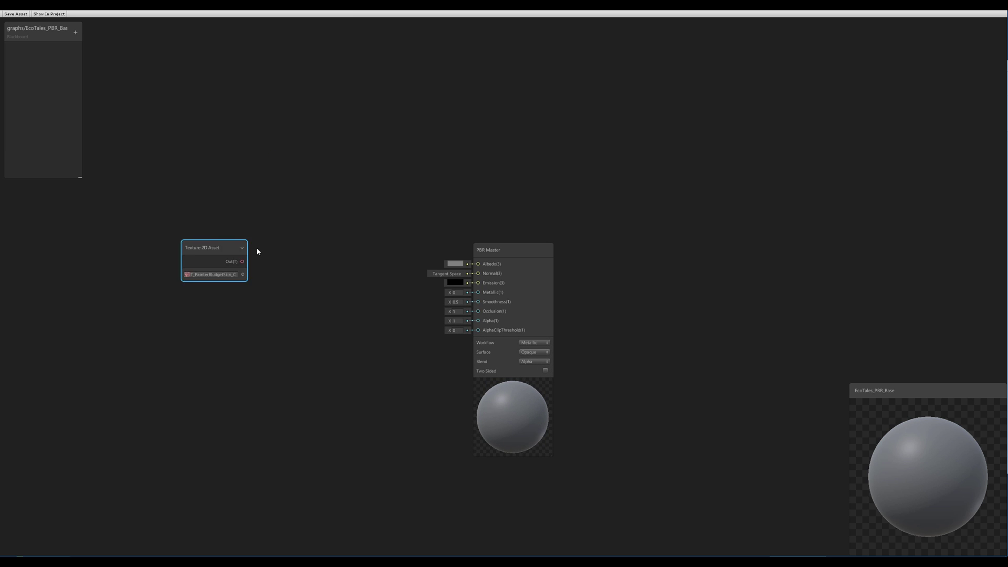
pyautogui.moveTo(214, 248); pyautogui.dragTo(239, 208)
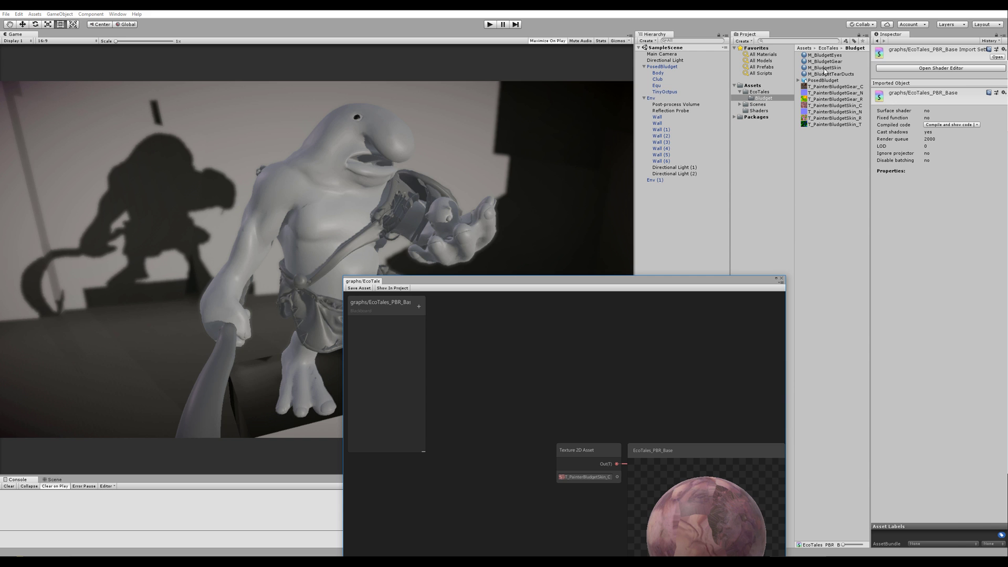
# Assign the graphs/EcoTales_PBR_Base shader to the M_BludgetSkin material.
pyautogui.click(825, 67)
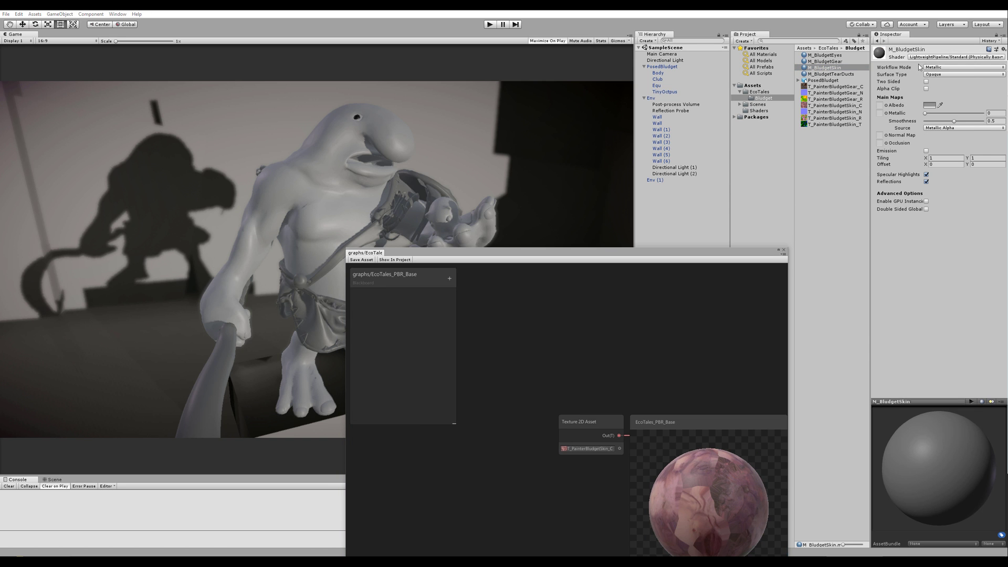
pyautogui.click(957, 56)
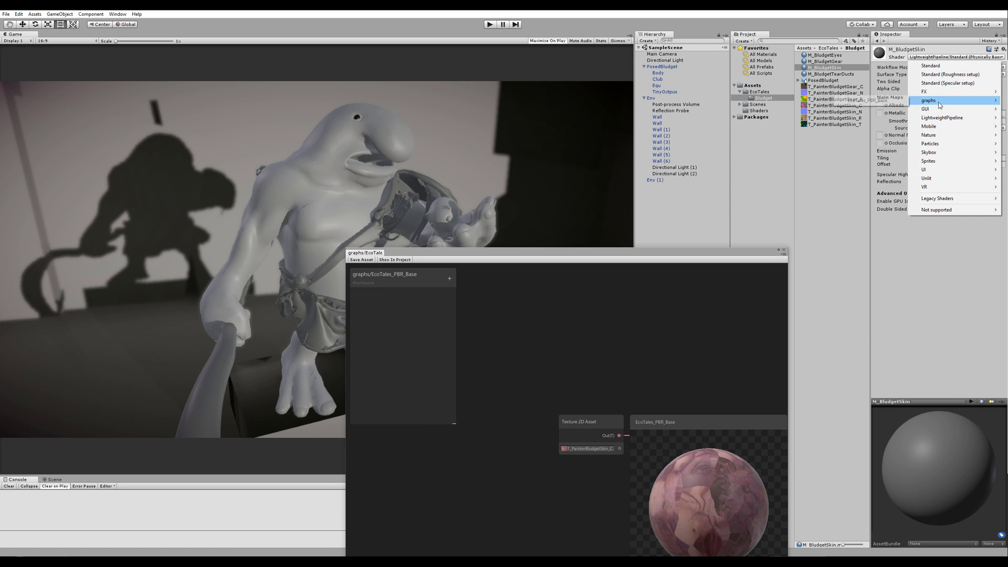
pyautogui.click(927, 101)
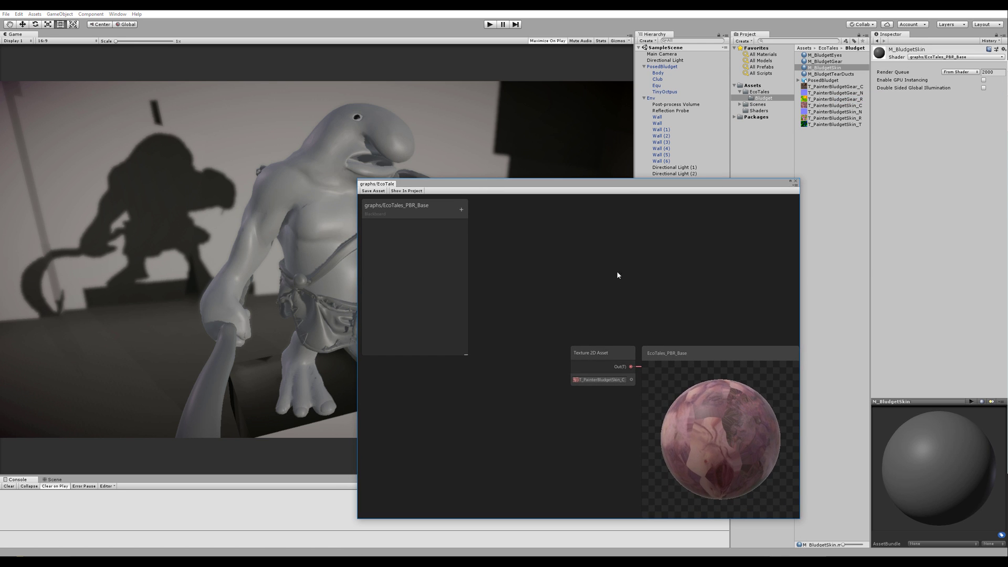
pyautogui.moveTo(704, 326)
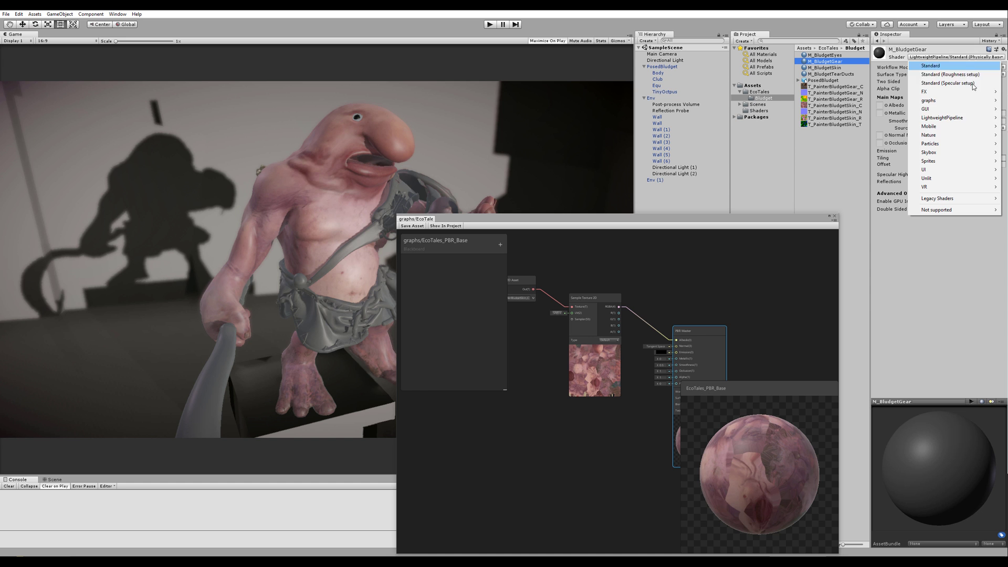
pyautogui.moveTo(927, 99)
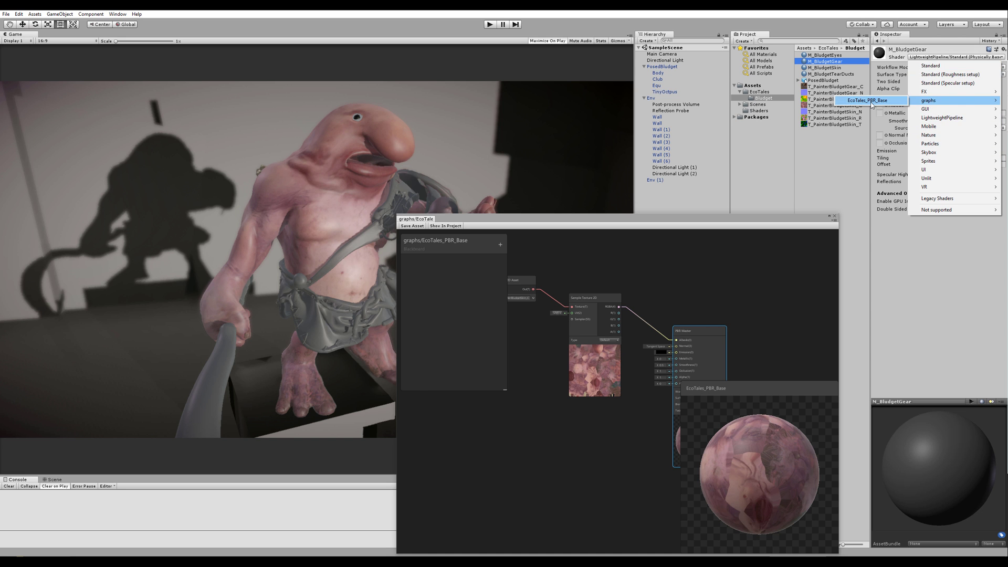
# Assign the EcoTales_PBR_Base shader to the M_BludgetGear material.
pyautogui.click(928, 99)
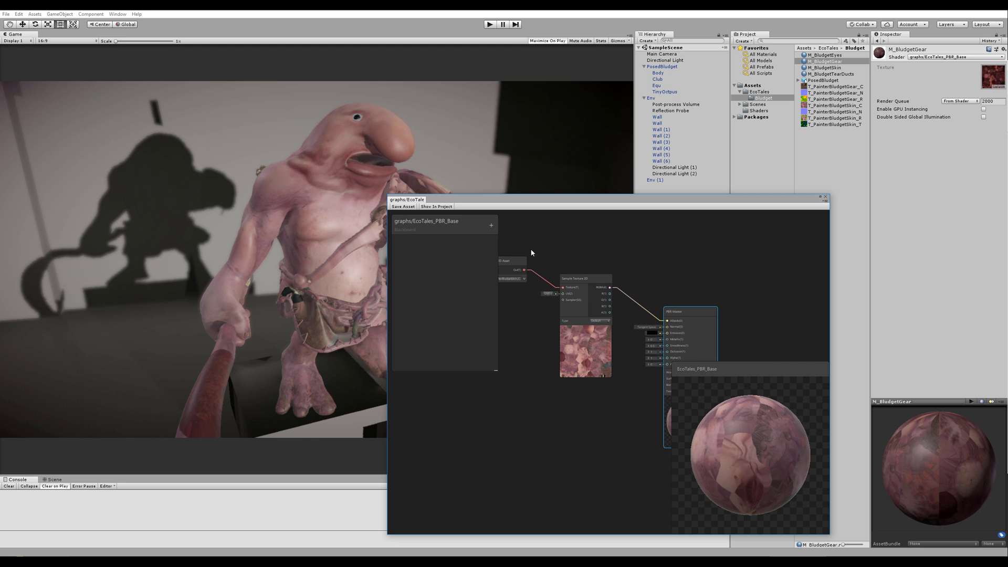
# Convert the Texture 2D Asset node to a blackboard property and rename it Albedo.
pyautogui.rightClick(538, 276)
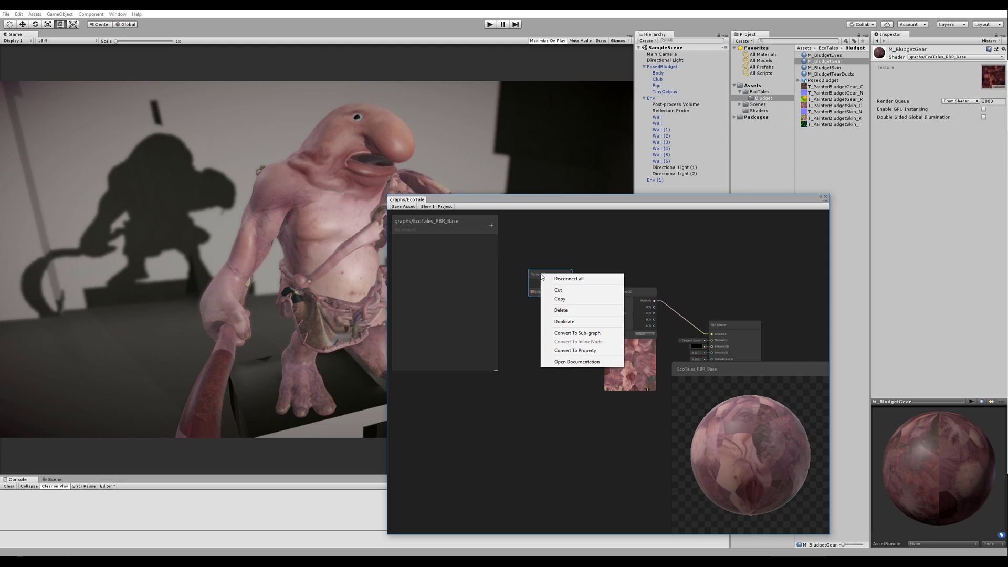
pyautogui.click(549, 283)
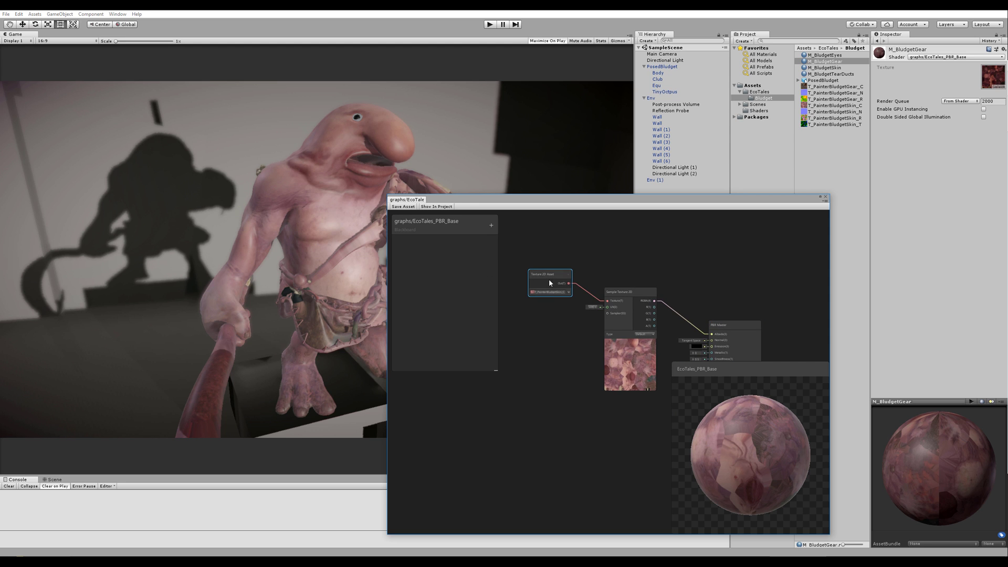
pyautogui.rightClick(549, 282)
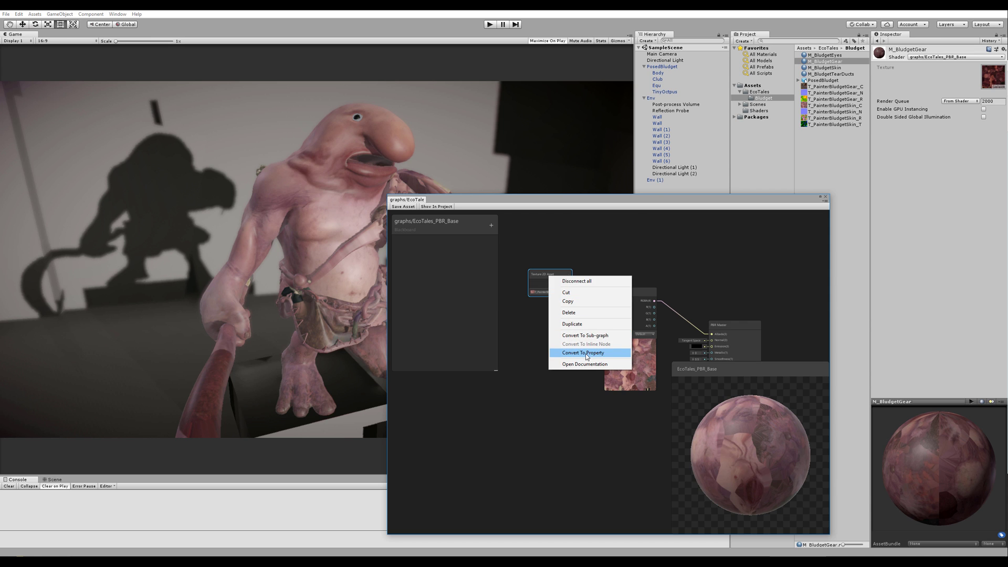
pyautogui.click(582, 353)
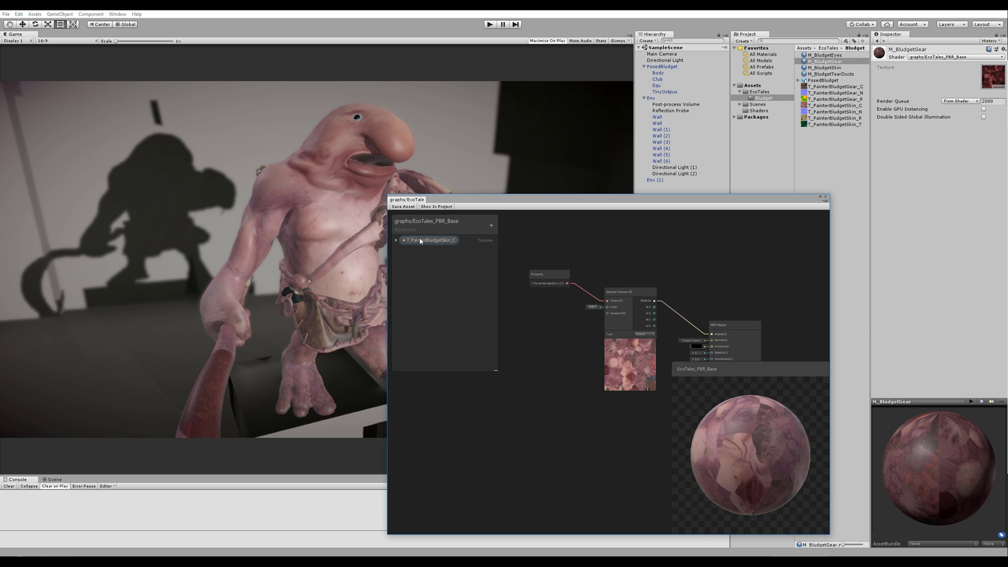
pyautogui.click(428, 239)
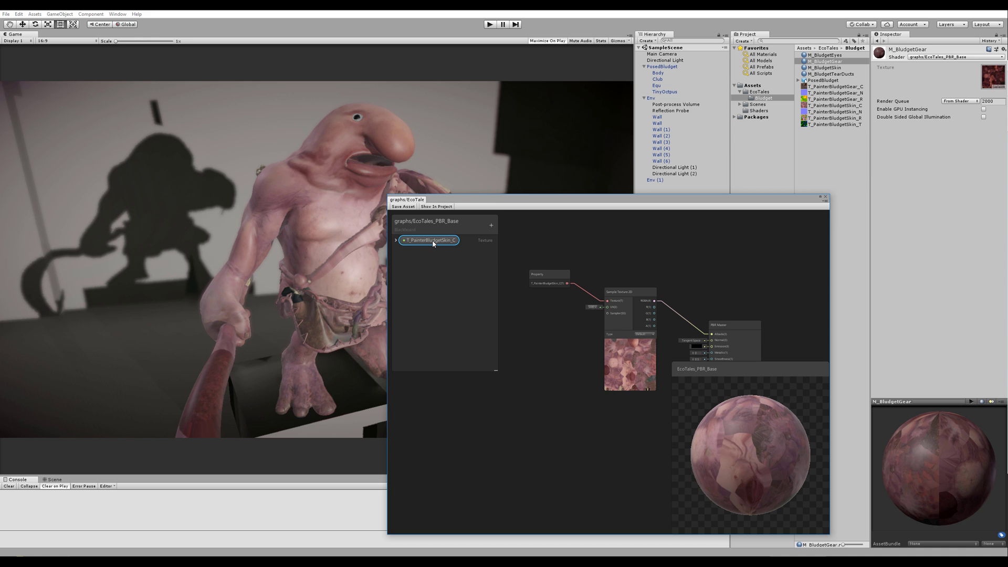
pyautogui.doubleClick(428, 239)
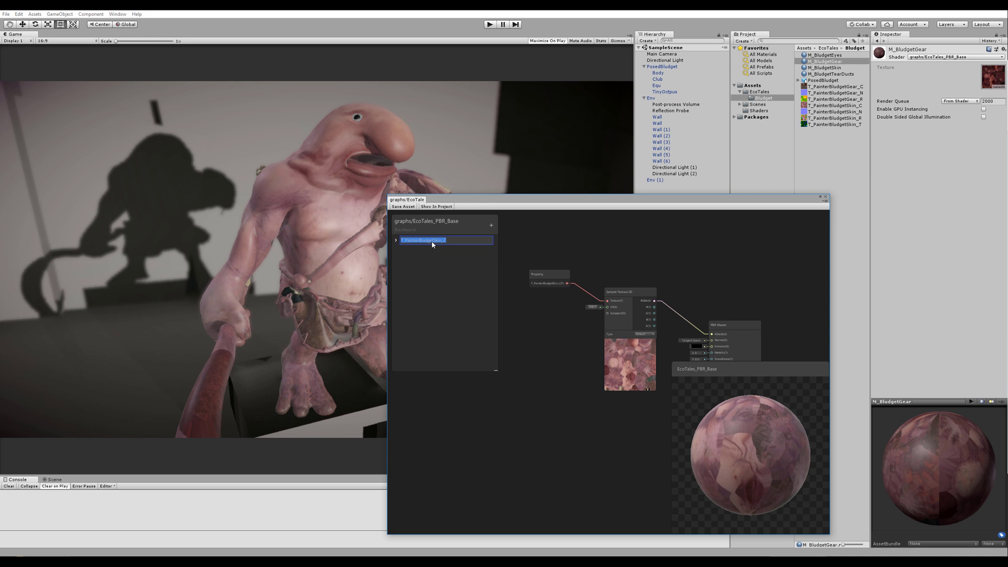
pyautogui.write('Albedo')
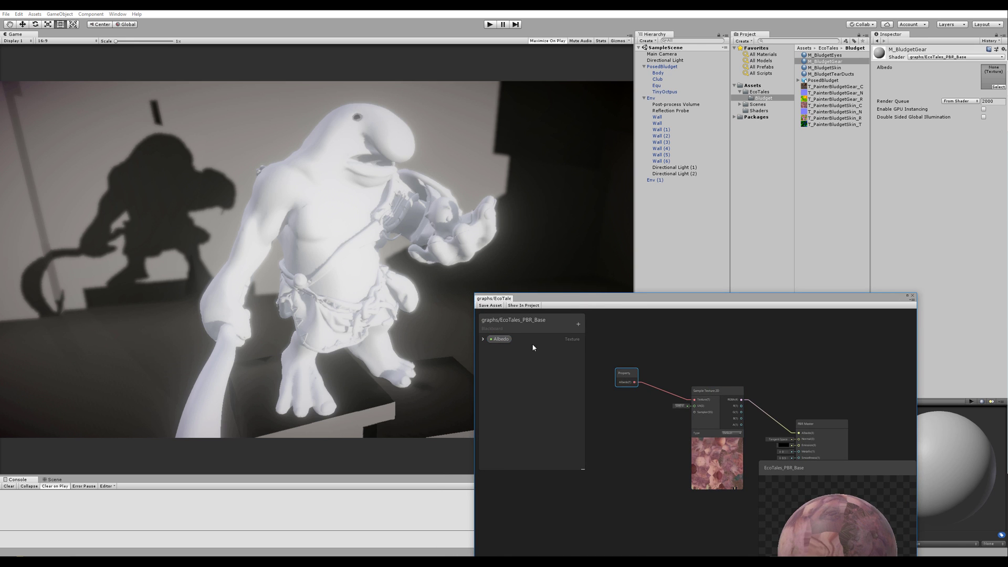
# Expand the Albedo property to ping its skin-texture default, then select the gear material's Albedo slot.
pyautogui.click(483, 339)
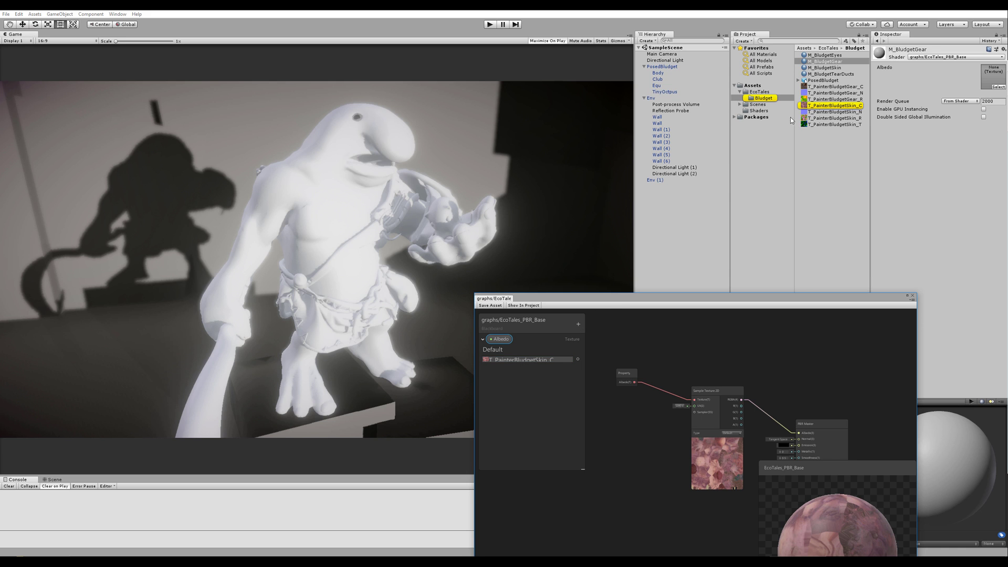
pyautogui.click(826, 61)
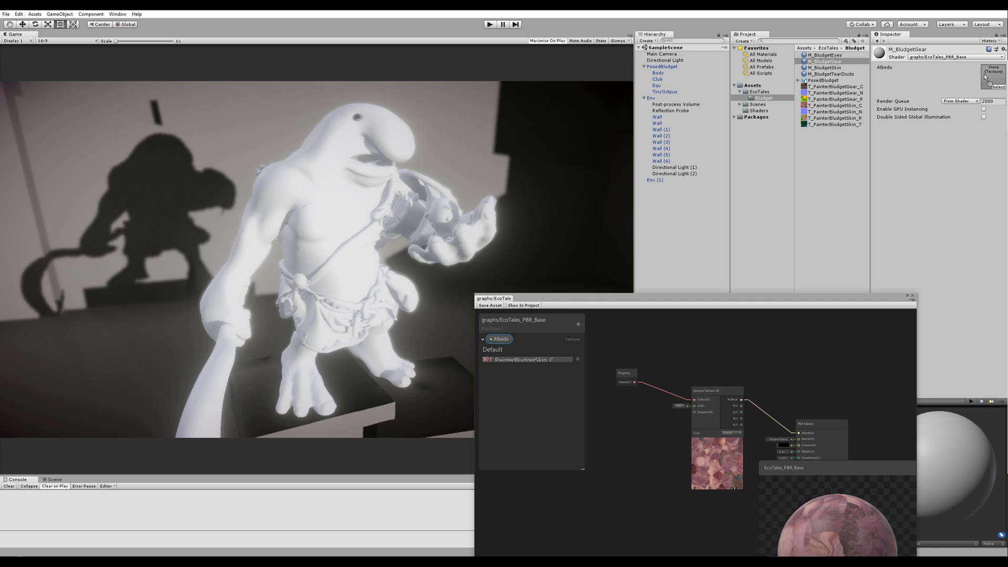
pyautogui.click(825, 67)
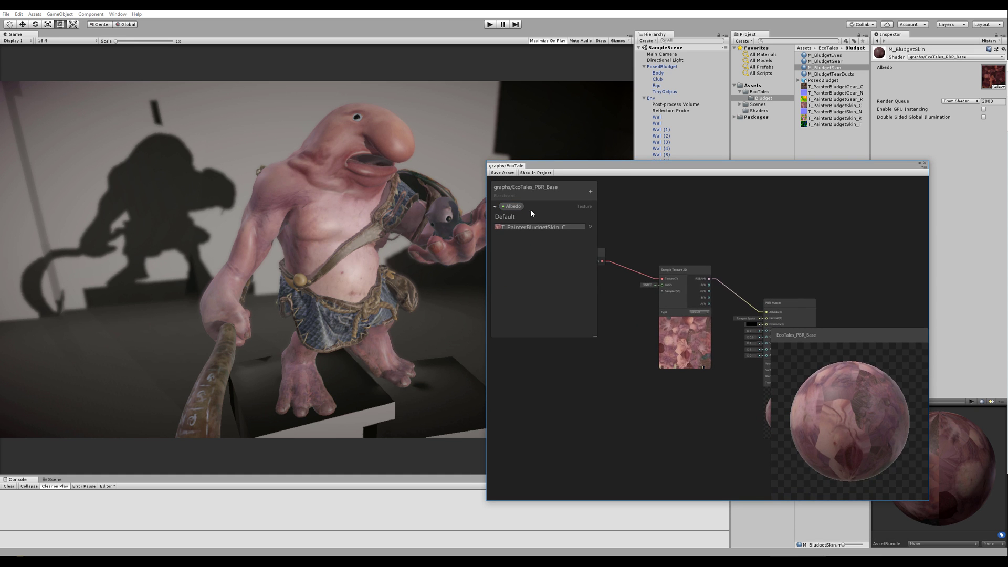
# Add a Texture property named Normal defaulting to the Bludget gear normal map.
pyautogui.click(589, 191)
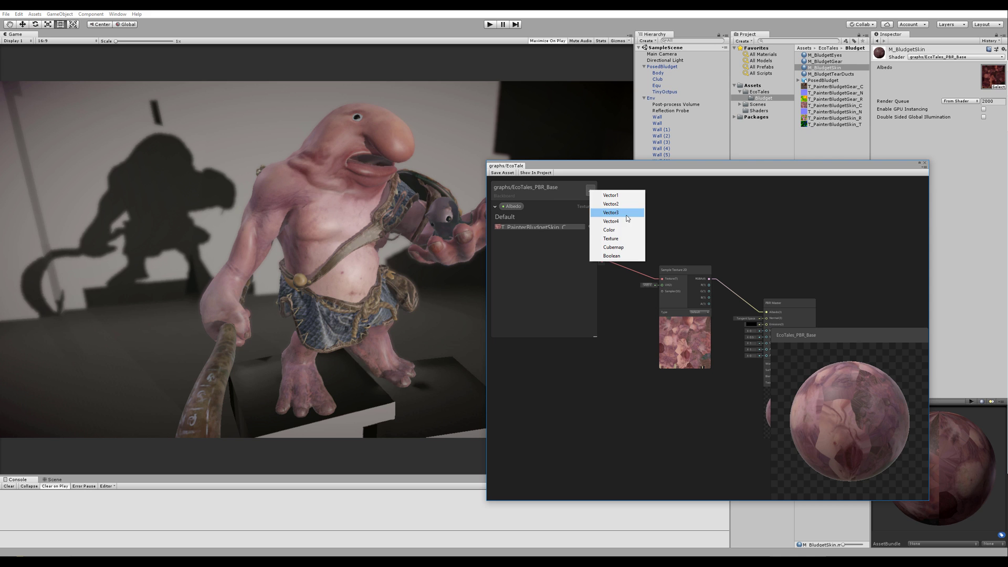
pyautogui.moveTo(540, 188)
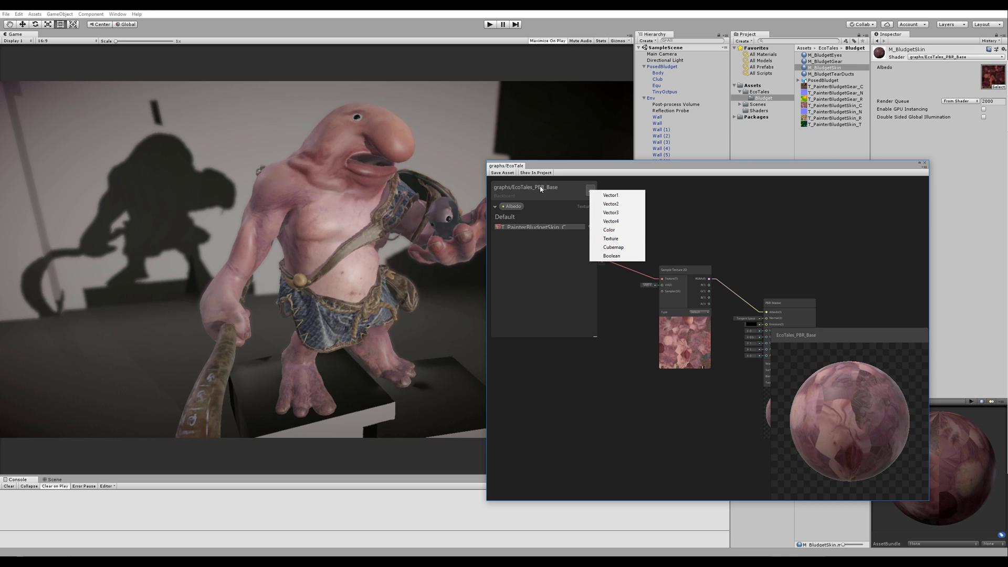
pyautogui.moveTo(611, 238)
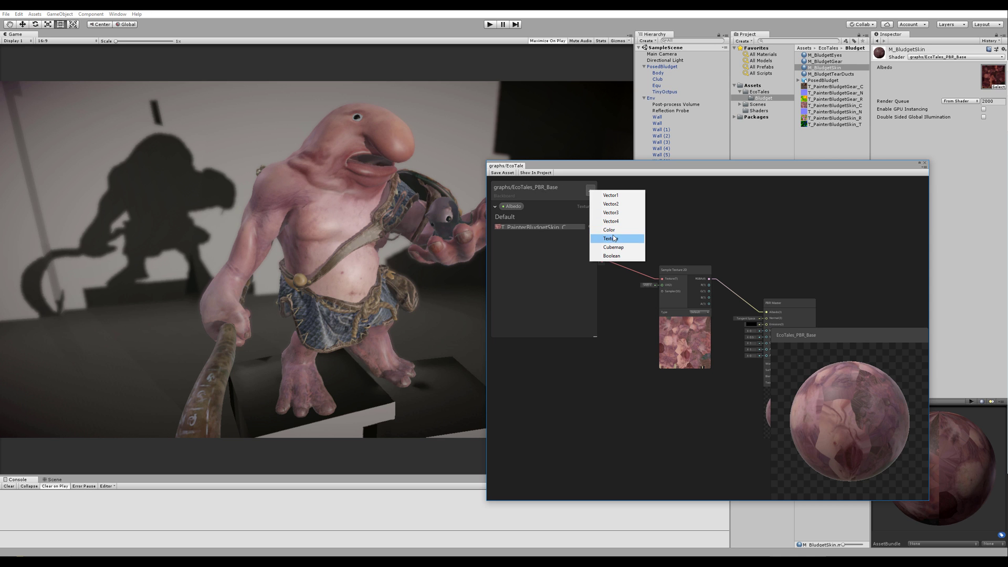
pyautogui.click(609, 238)
pyautogui.write('Normal')
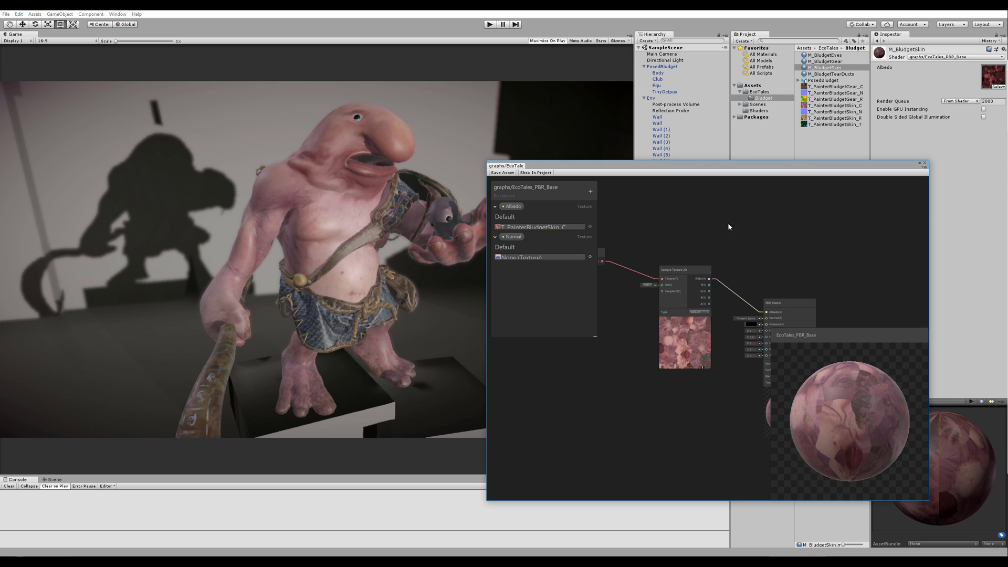
pyautogui.click(589, 258)
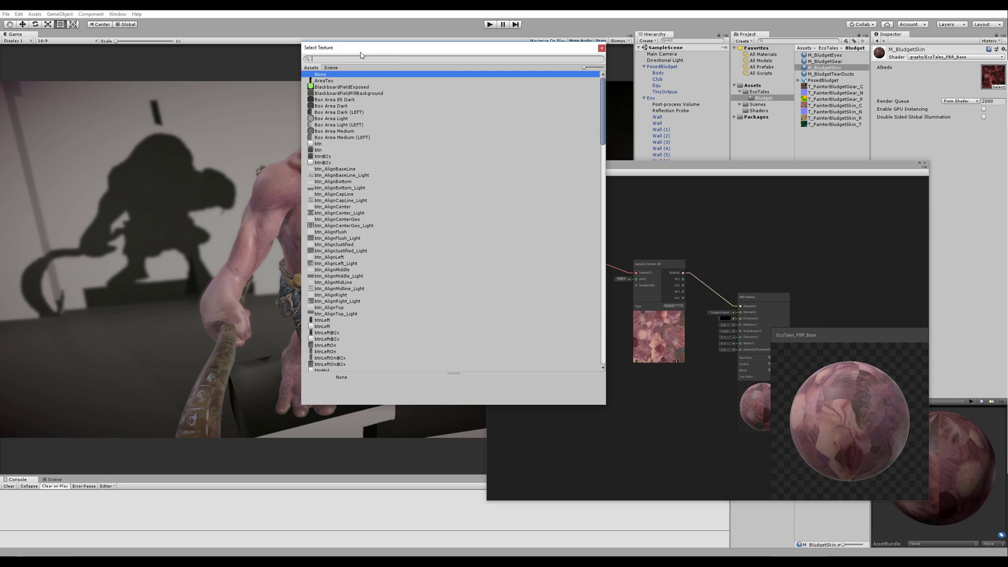
pyautogui.write('blud')
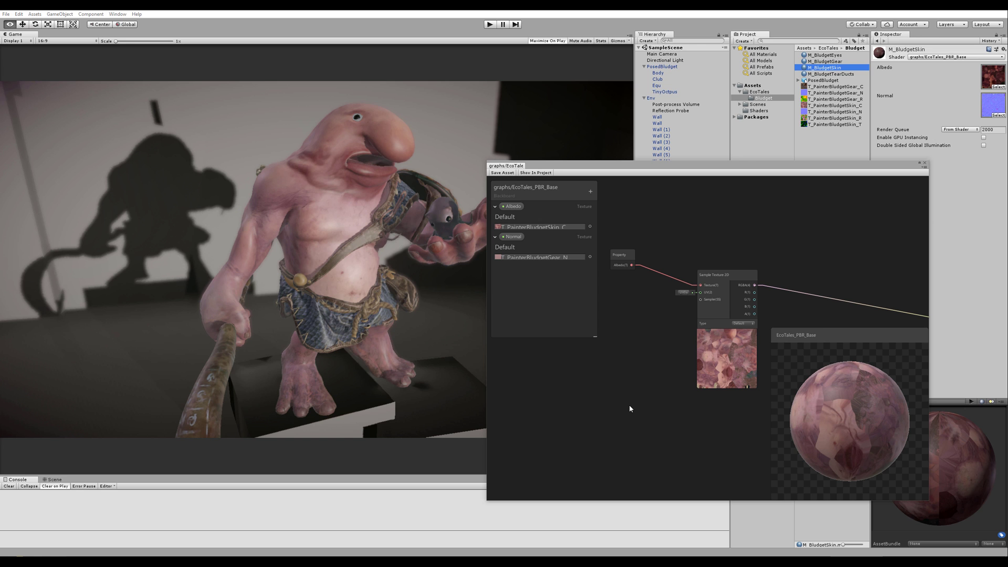
pyautogui.moveTo(831, 97)
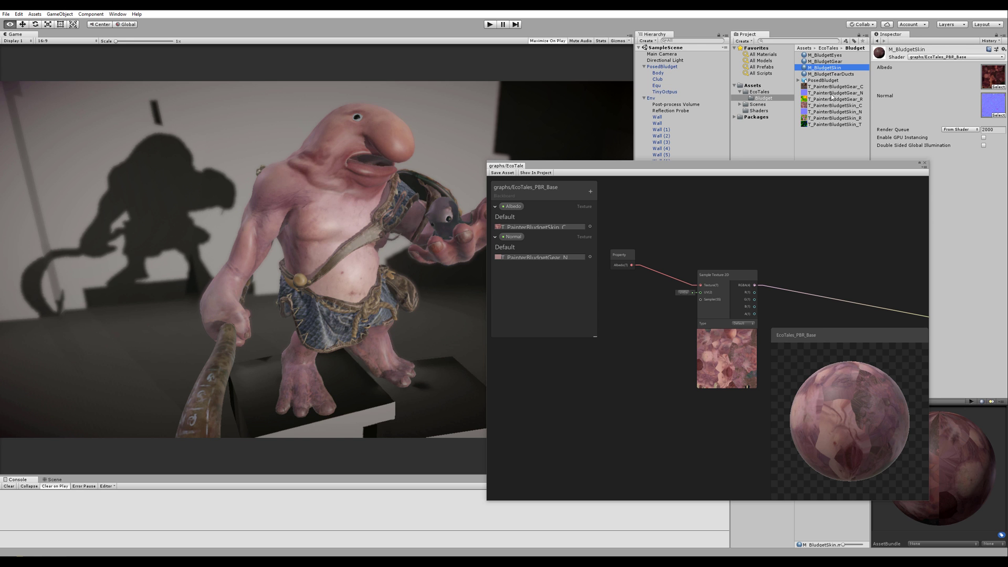
pyautogui.click(835, 93)
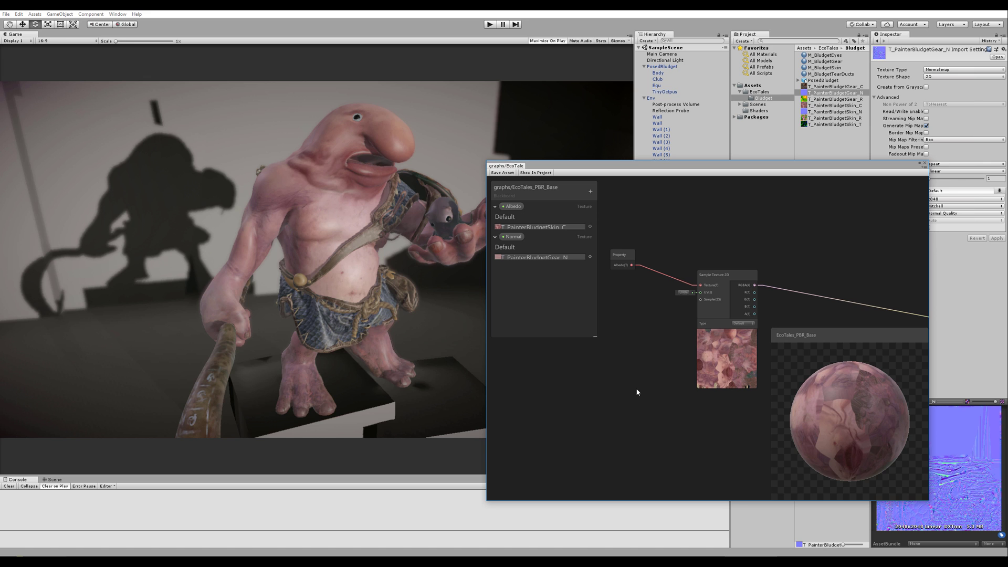
pyautogui.moveTo(632, 395)
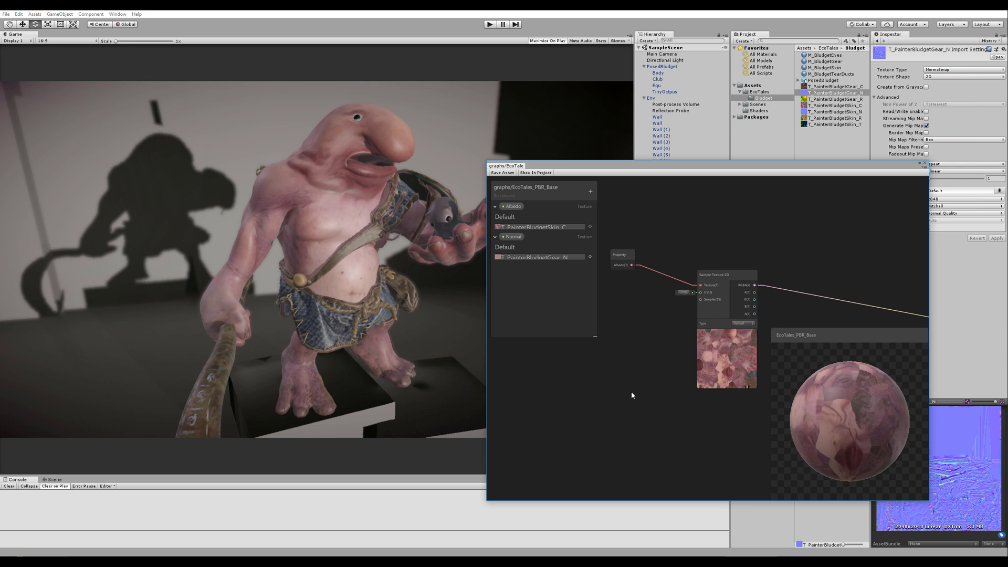
pyautogui.moveTo(615, 382)
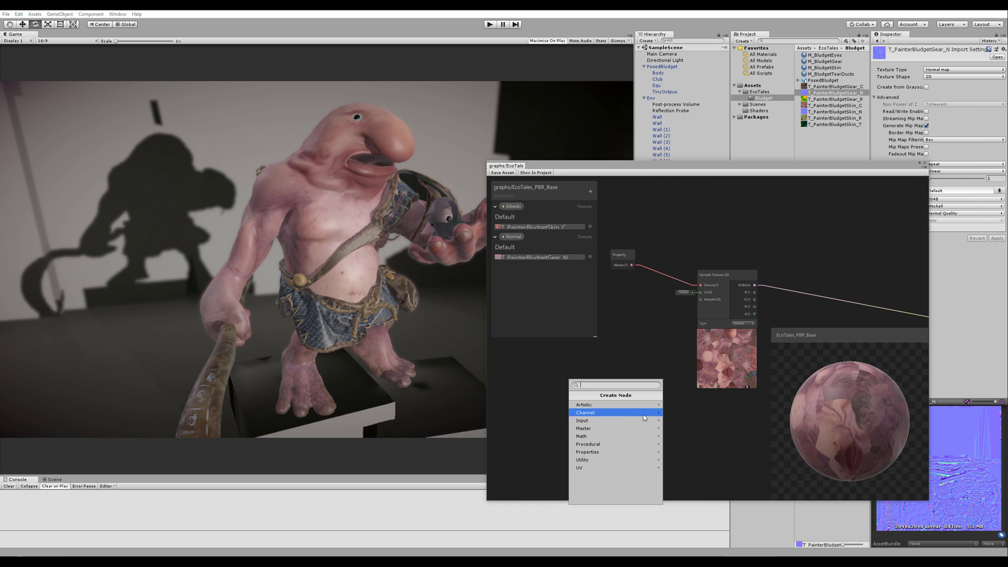
# Place the Normal property node, sample it with a Normal-type Sample Texture 2D feeding PBR Master Normal.
pyautogui.click(586, 451)
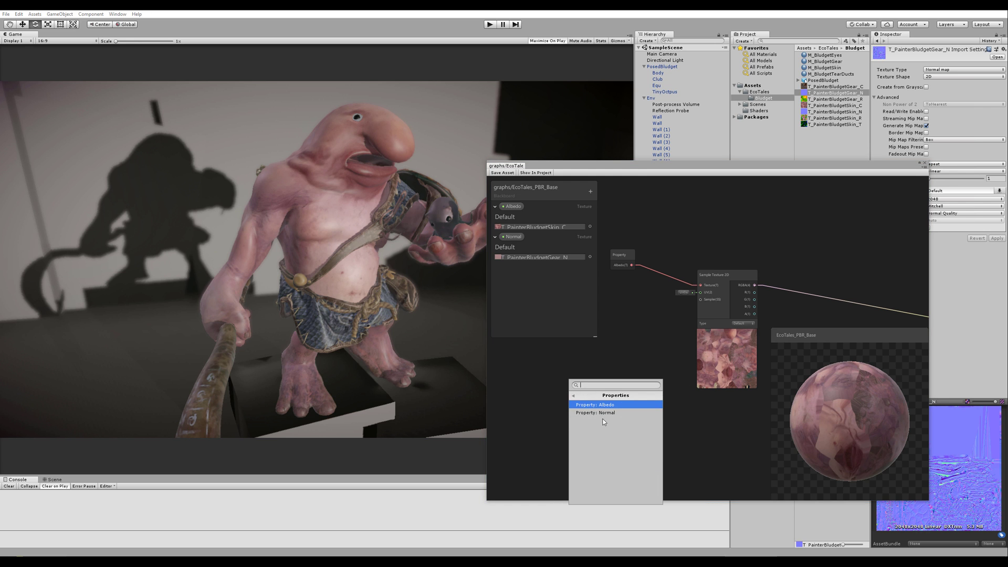
pyautogui.click(596, 412)
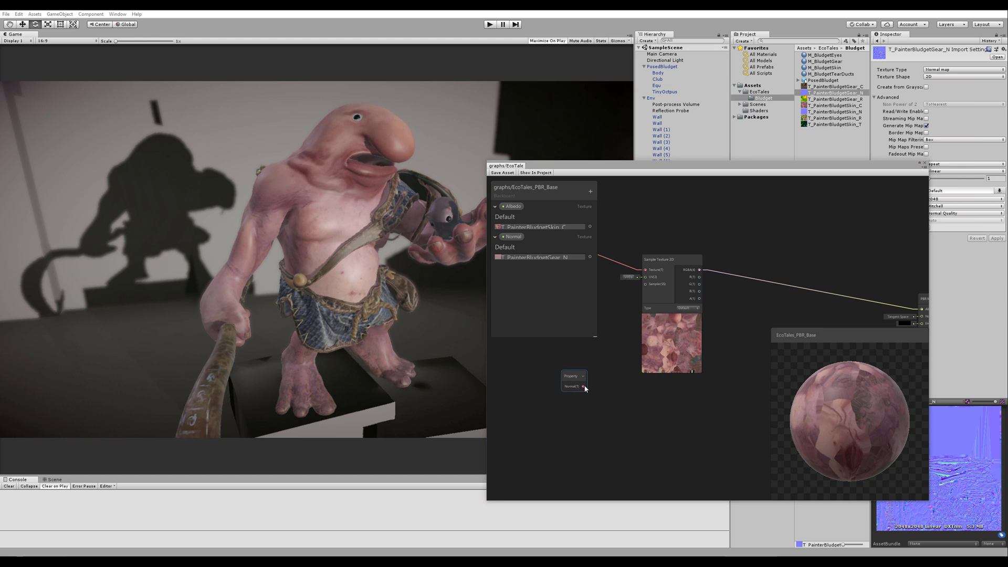
pyautogui.click(582, 387)
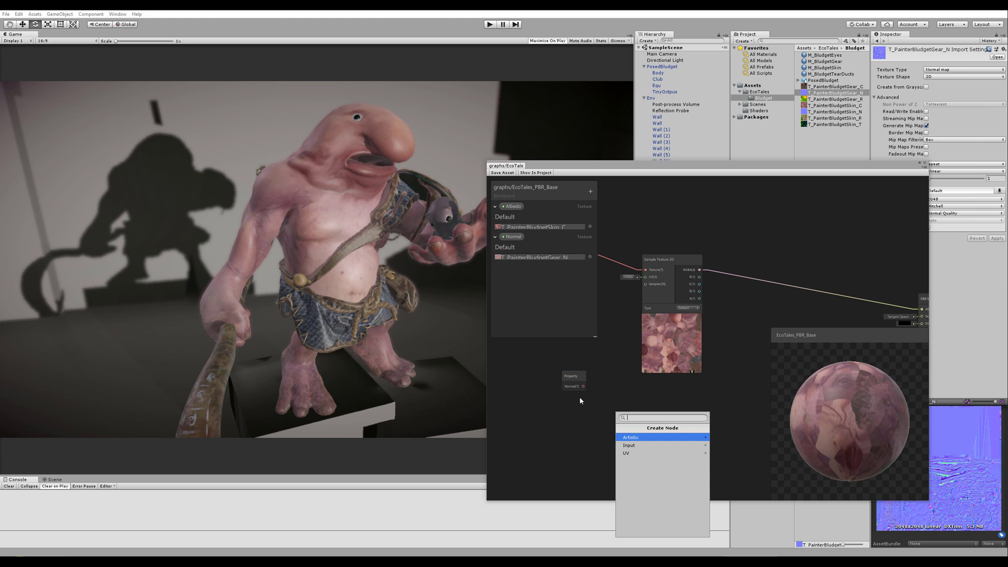
pyautogui.moveTo(649, 445)
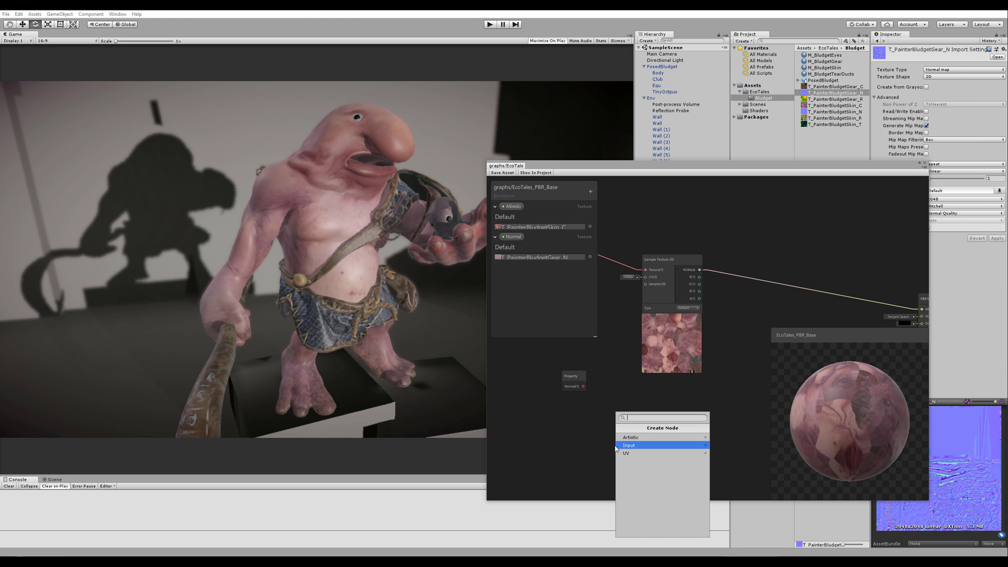
pyautogui.moveTo(643, 453)
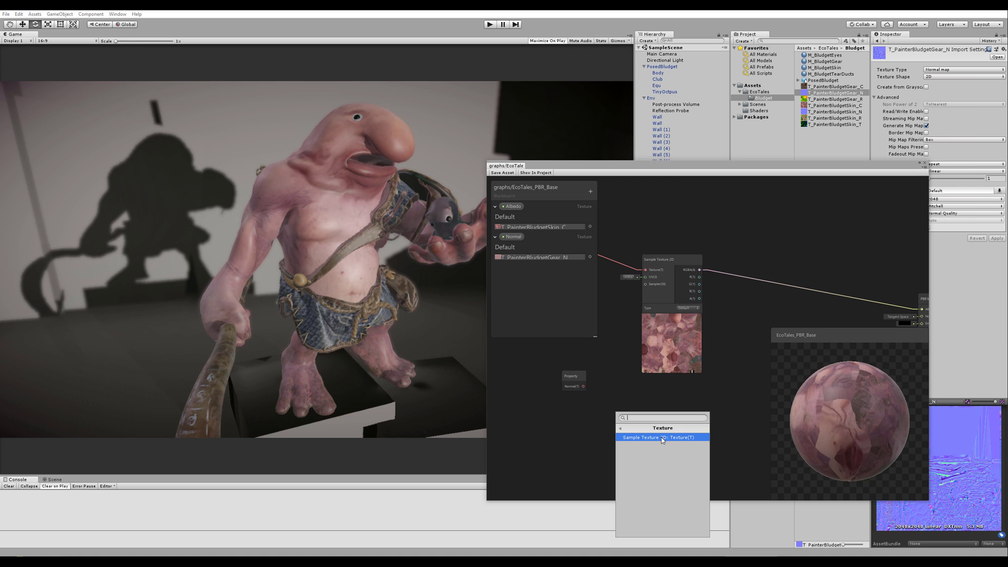
pyautogui.click(662, 437)
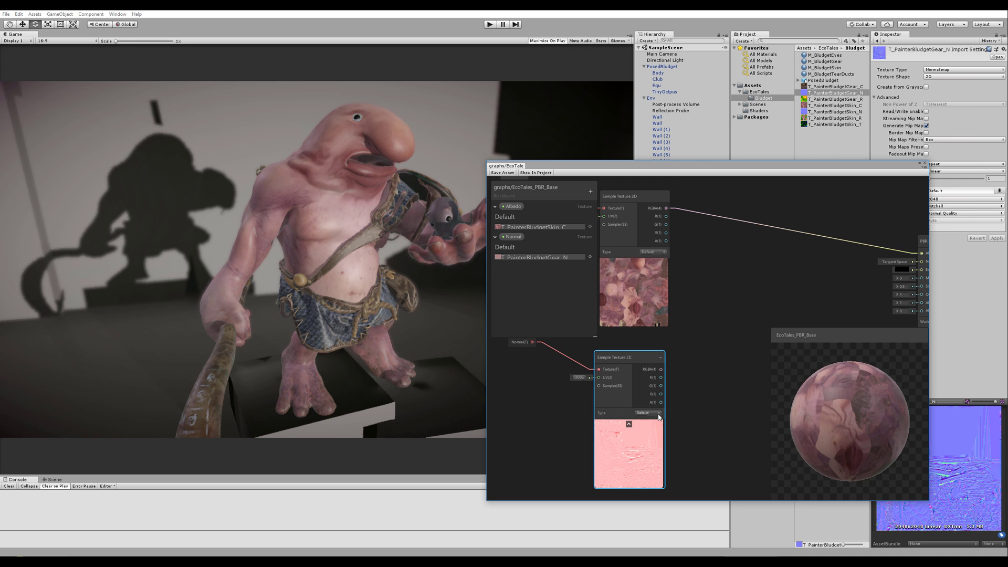
pyautogui.click(645, 412)
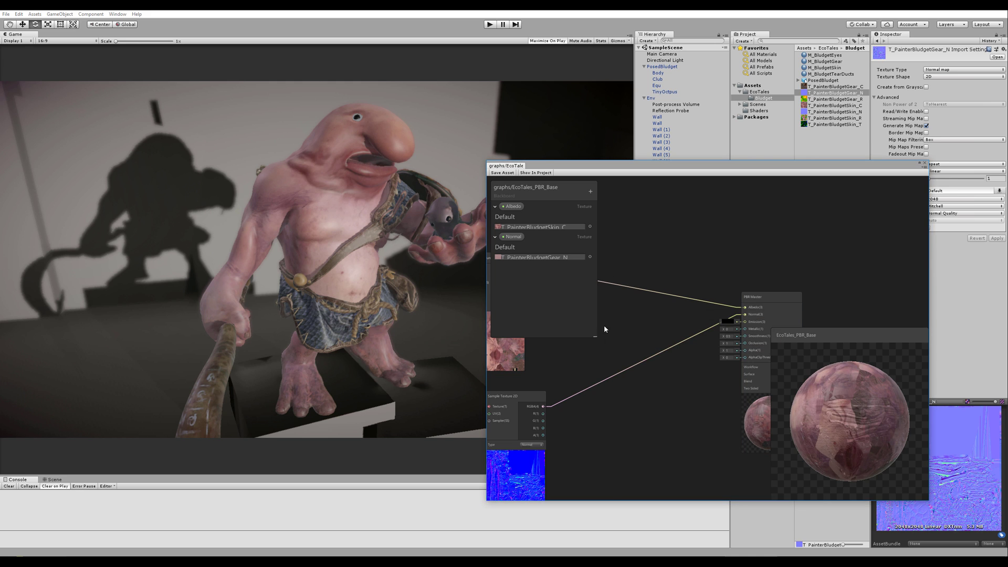
pyautogui.moveTo(631, 481)
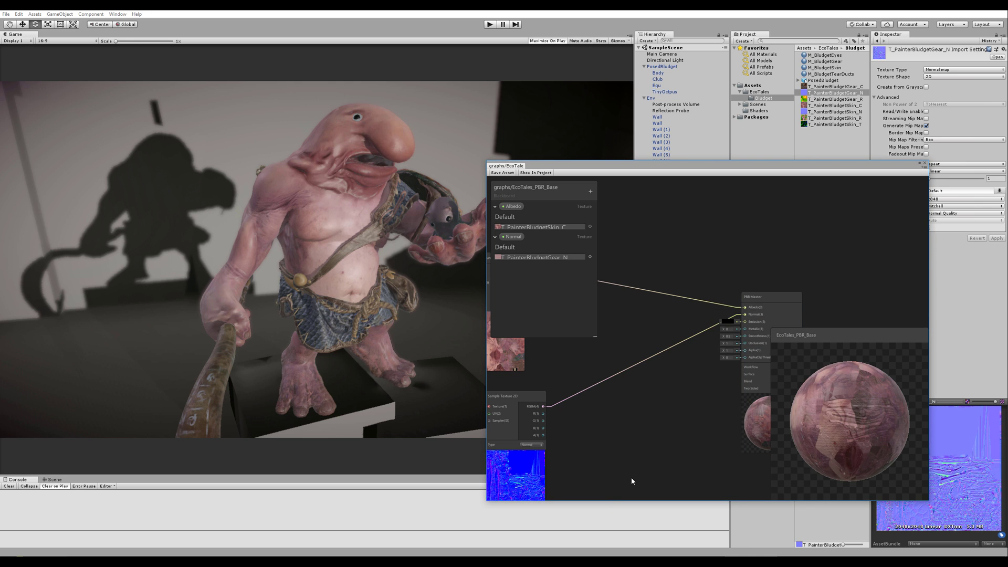
pyautogui.moveTo(316, 179)
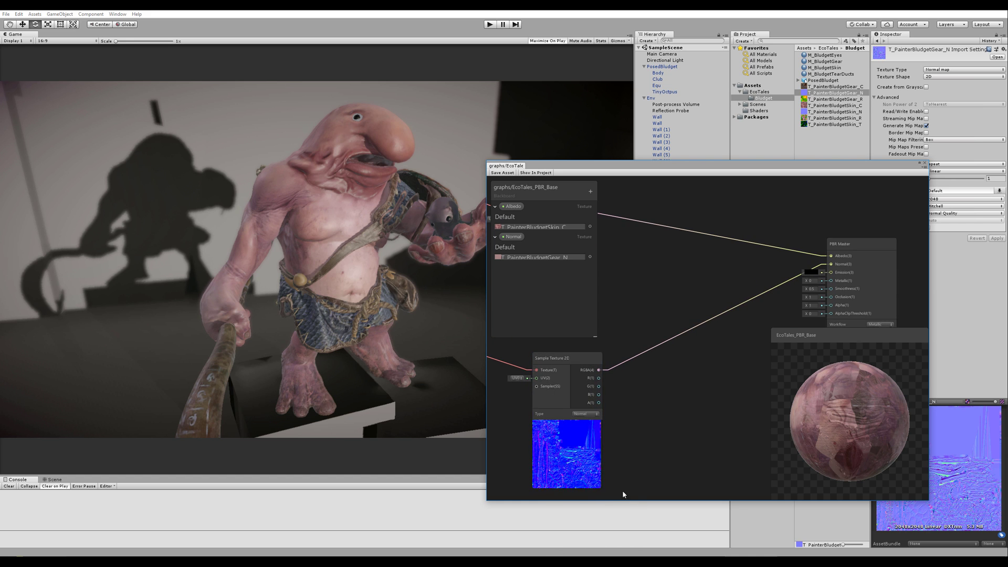
pyautogui.moveTo(641, 394)
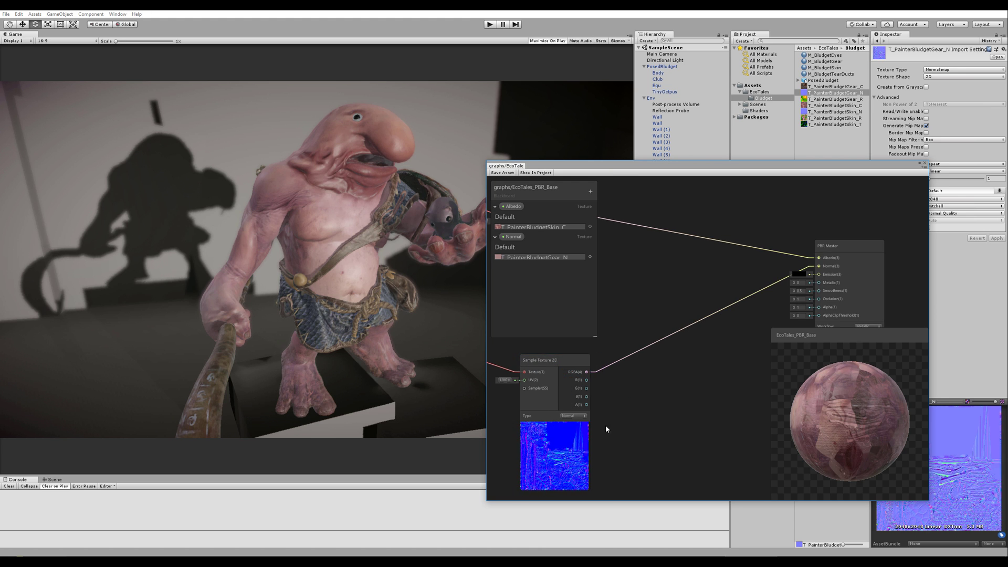
pyautogui.moveTo(606, 396)
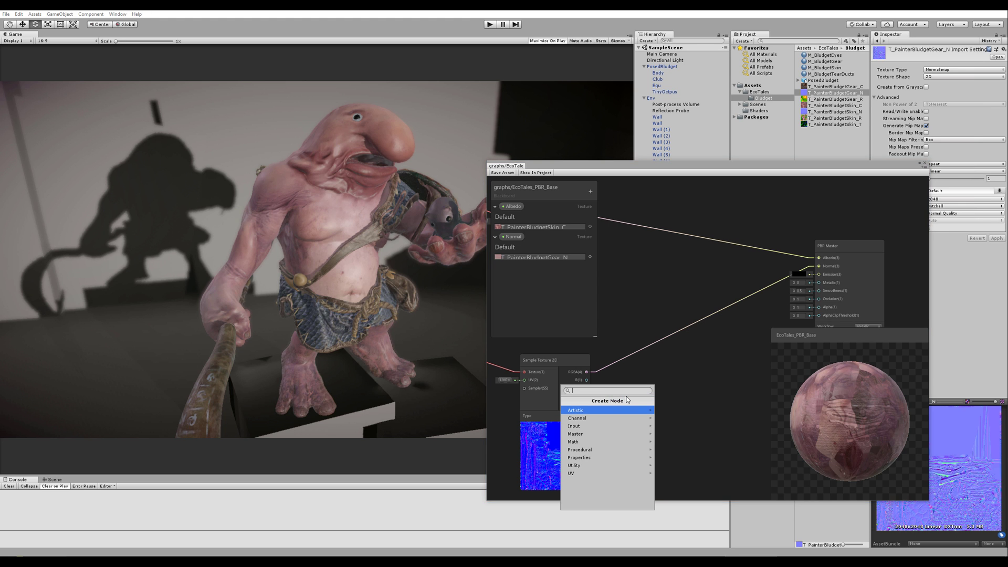
# Route the sampled G channel through Multiply, recombine R, G, B in a Combine node into PBR Master Normal.
pyautogui.click(573, 442)
pyautogui.write('com')
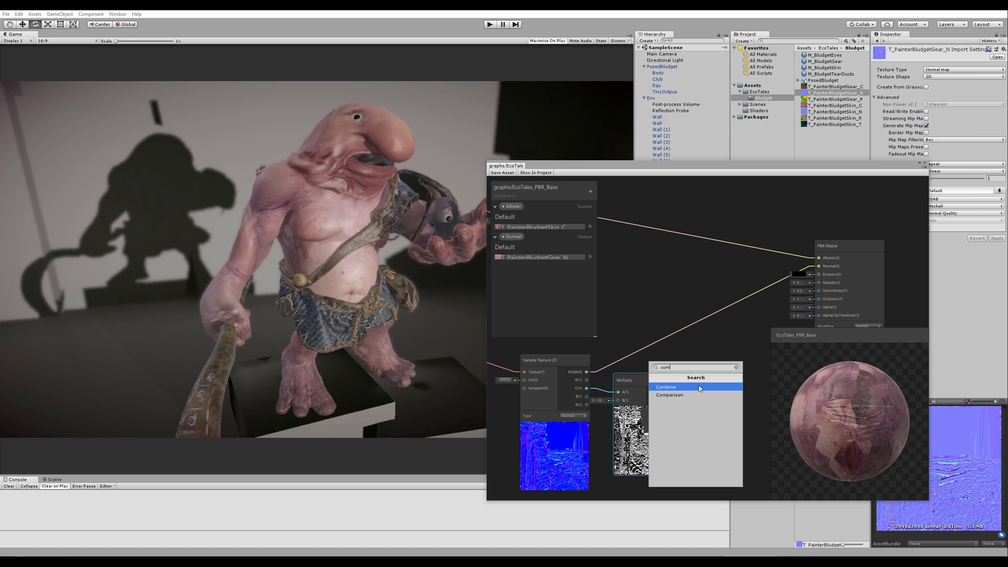
pyautogui.click(666, 386)
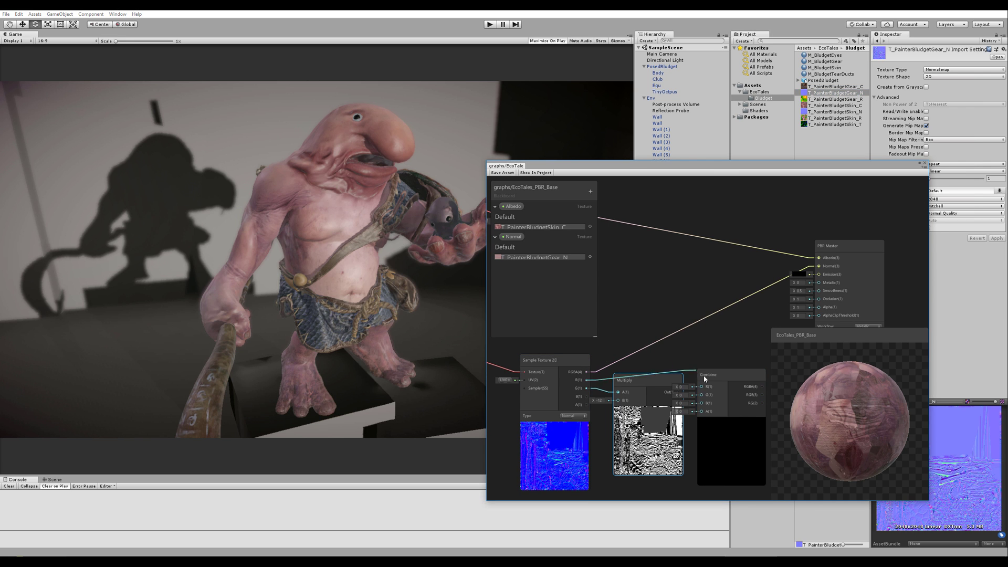
pyautogui.click(707, 373)
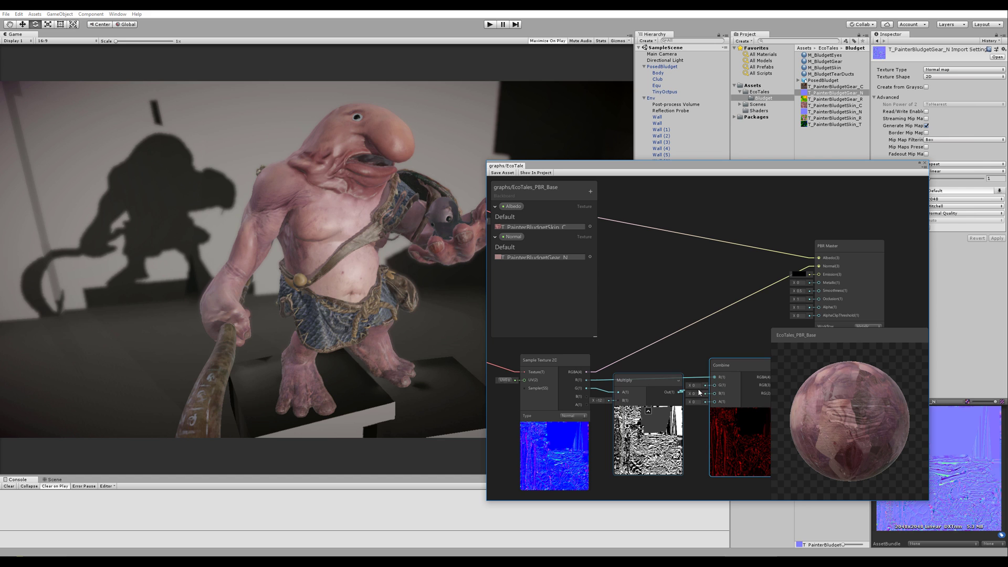
pyautogui.click(585, 388)
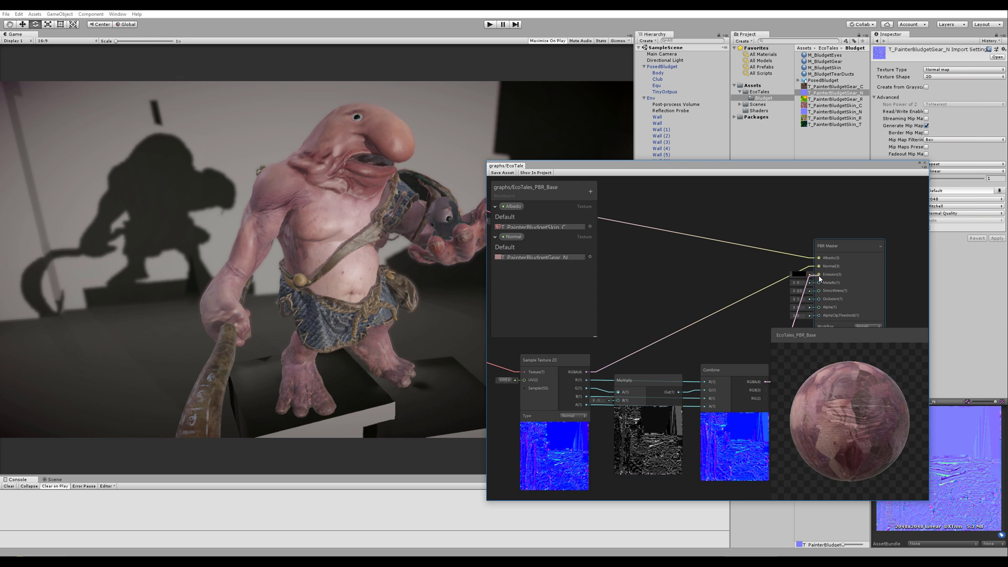
pyautogui.moveTo(774, 367)
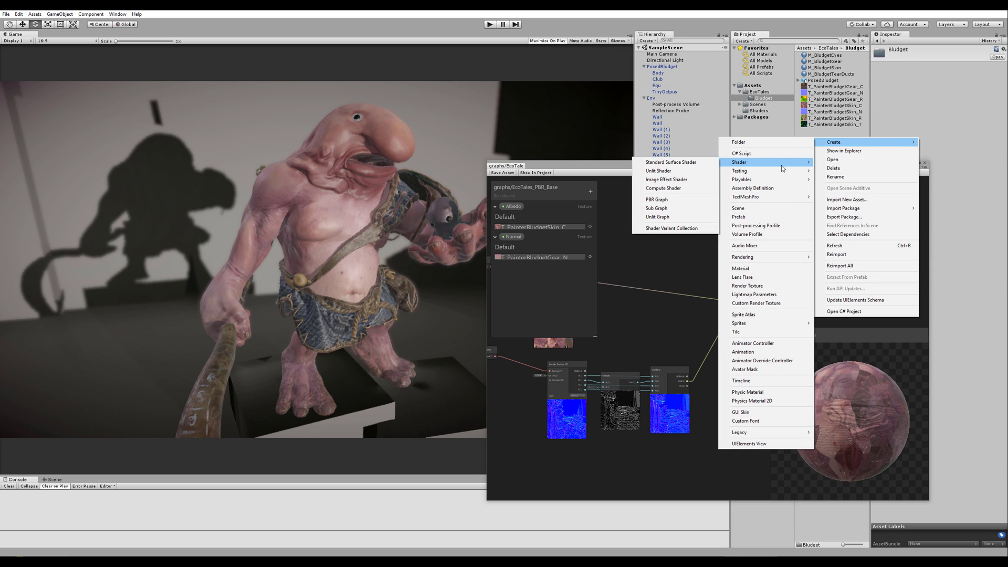
pyautogui.moveTo(790, 161)
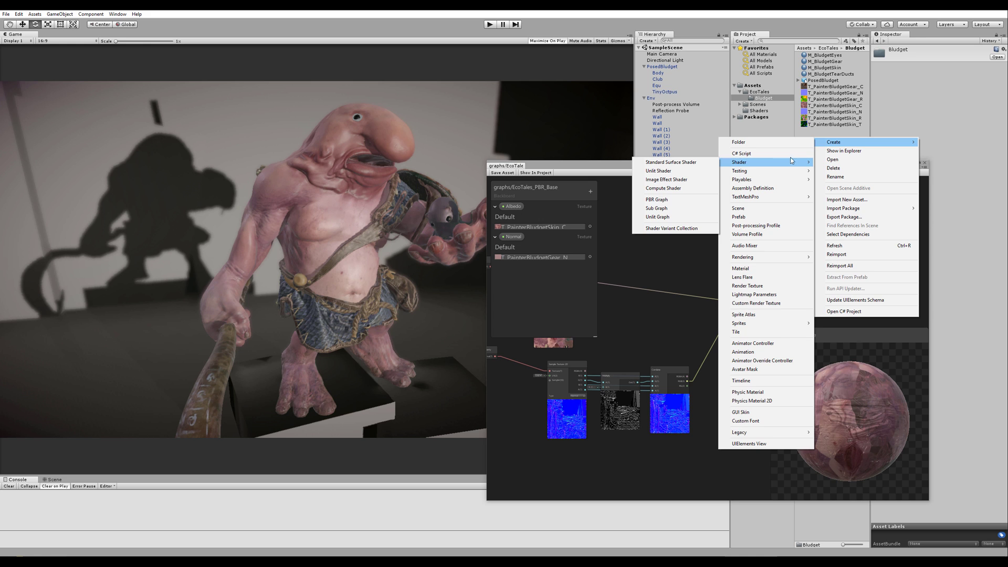
pyautogui.moveTo(786, 167)
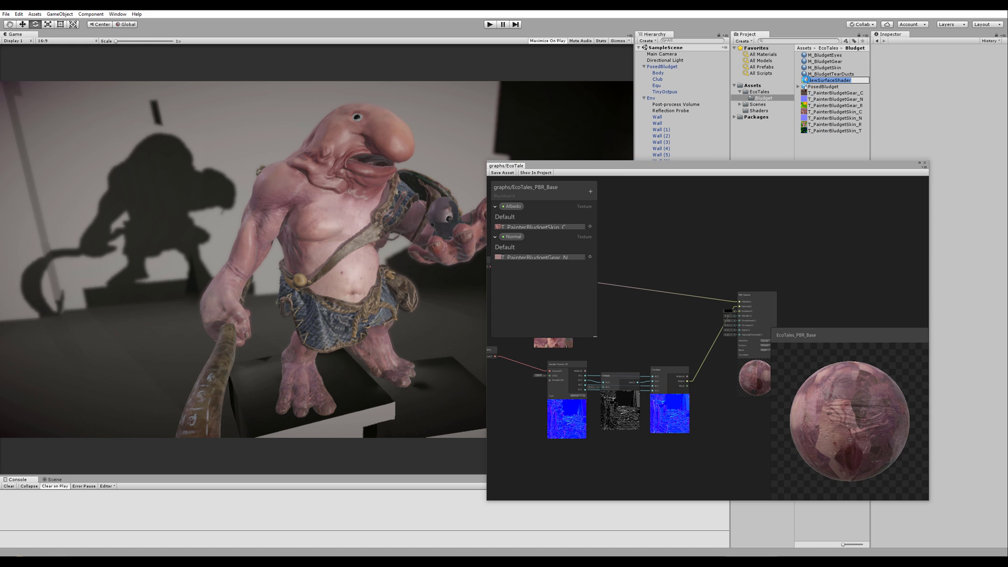
# Create a new material in the Bludget folder and set its shader to Standard.
pyautogui.click(828, 80)
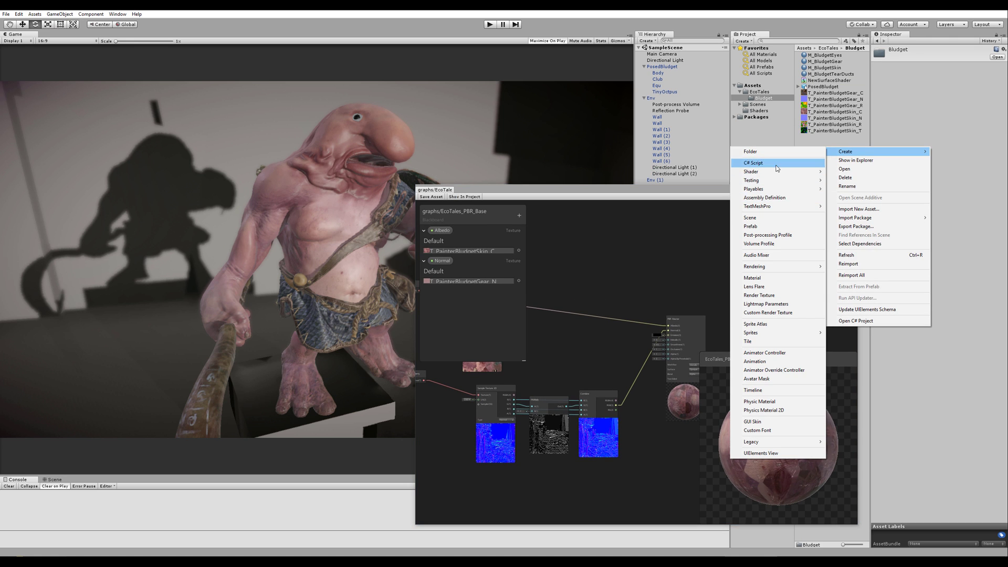
pyautogui.click(752, 277)
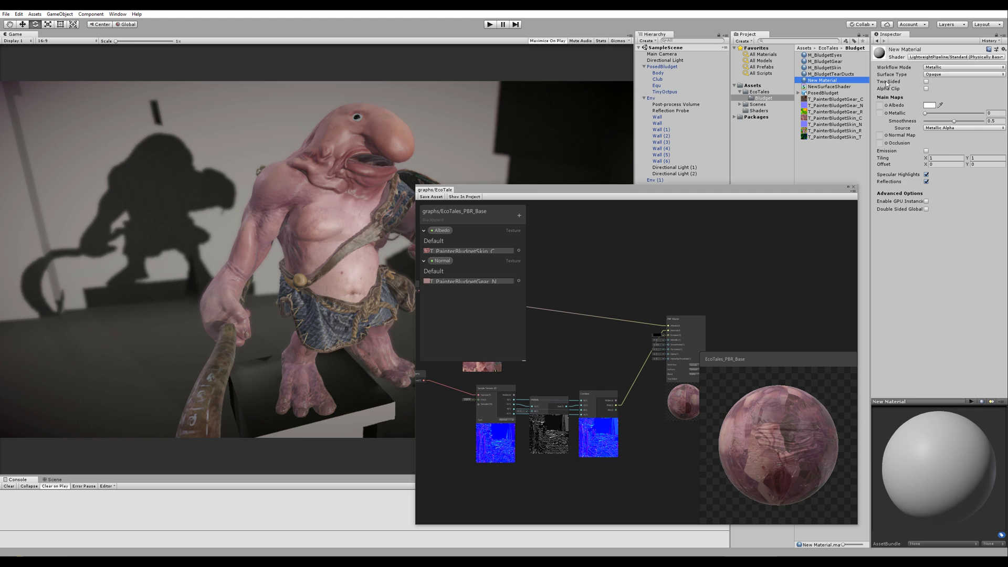
pyautogui.click(962, 57)
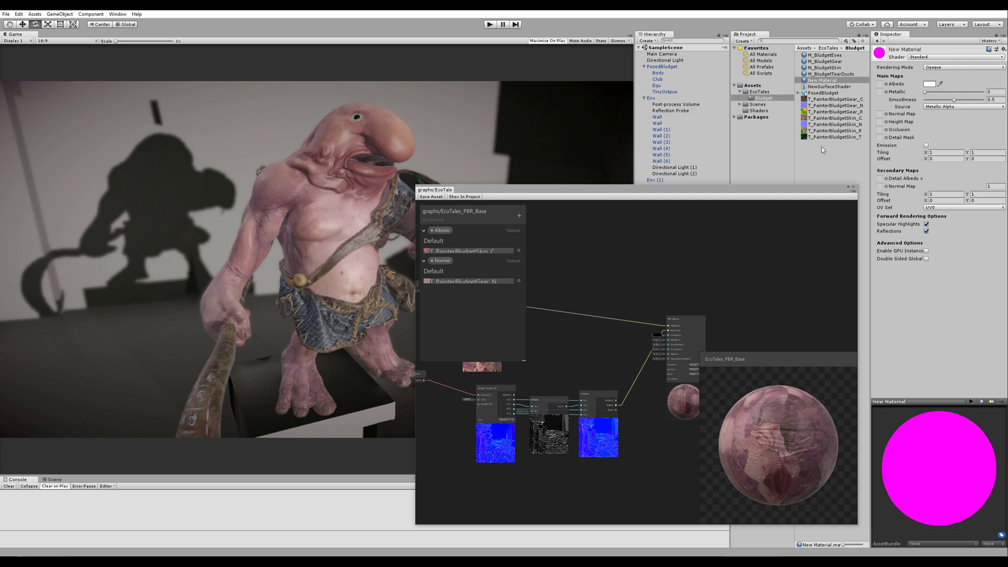
pyautogui.moveTo(836, 150)
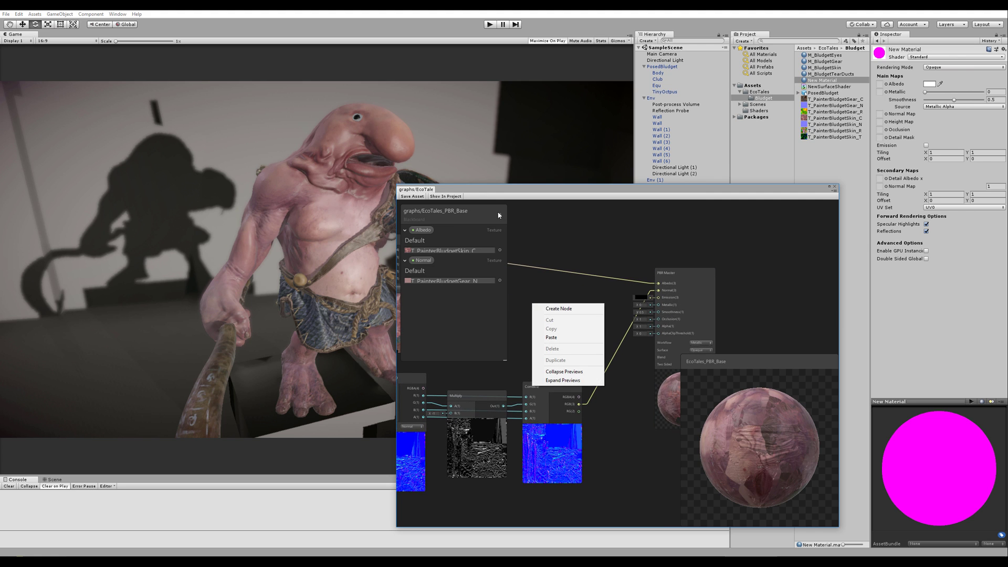
# Add a Texture property named AO_R_M with T_PainterBludgetSkin_R as its default.
pyautogui.click(558, 308)
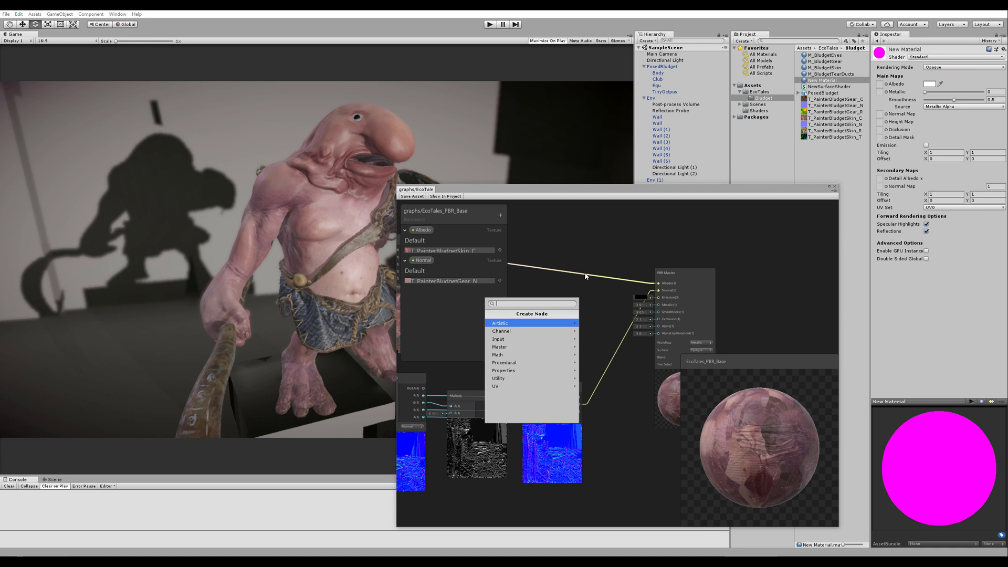
pyautogui.write('text')
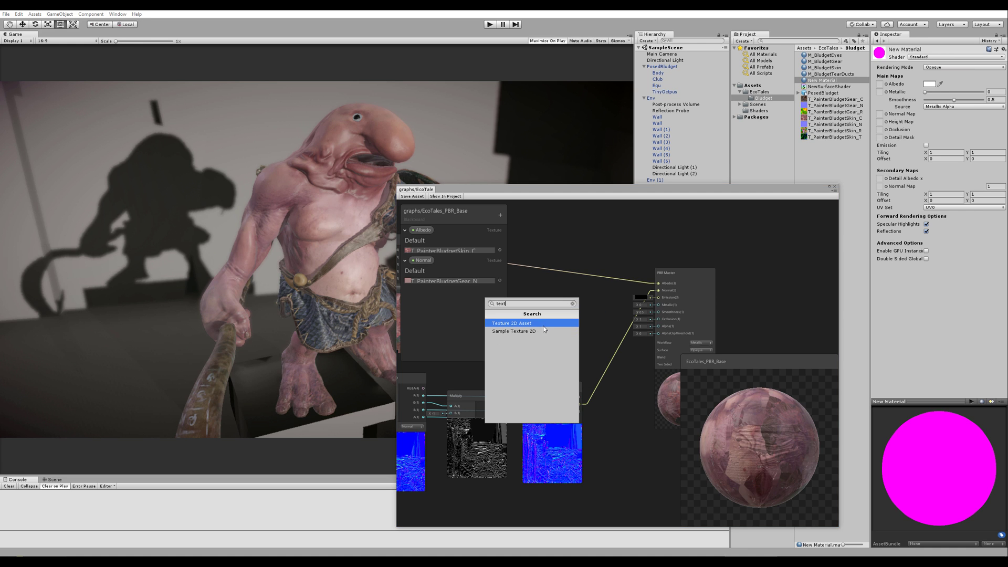
pyautogui.rightClick(549, 314)
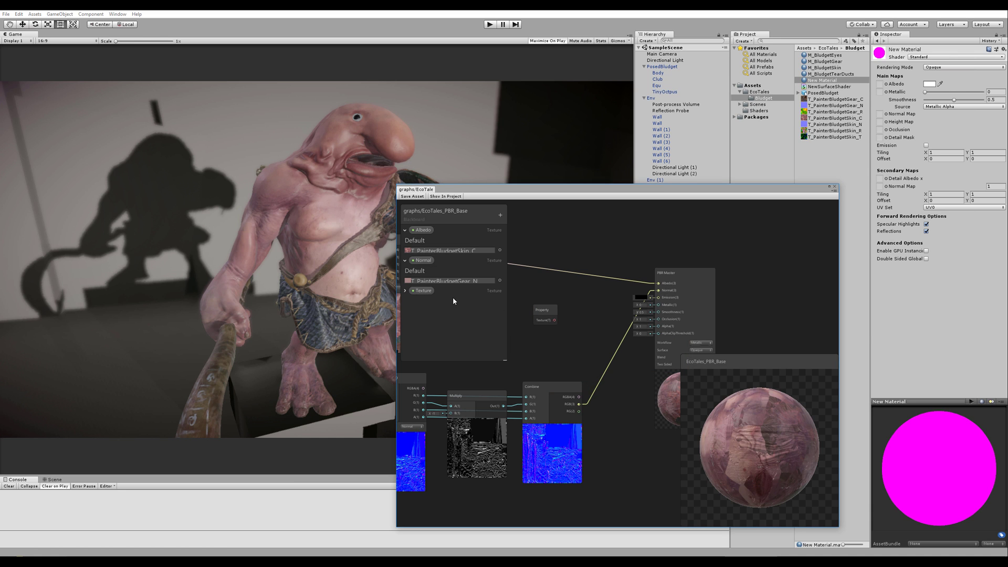
pyautogui.click(405, 290)
pyautogui.write('AO_R_M')
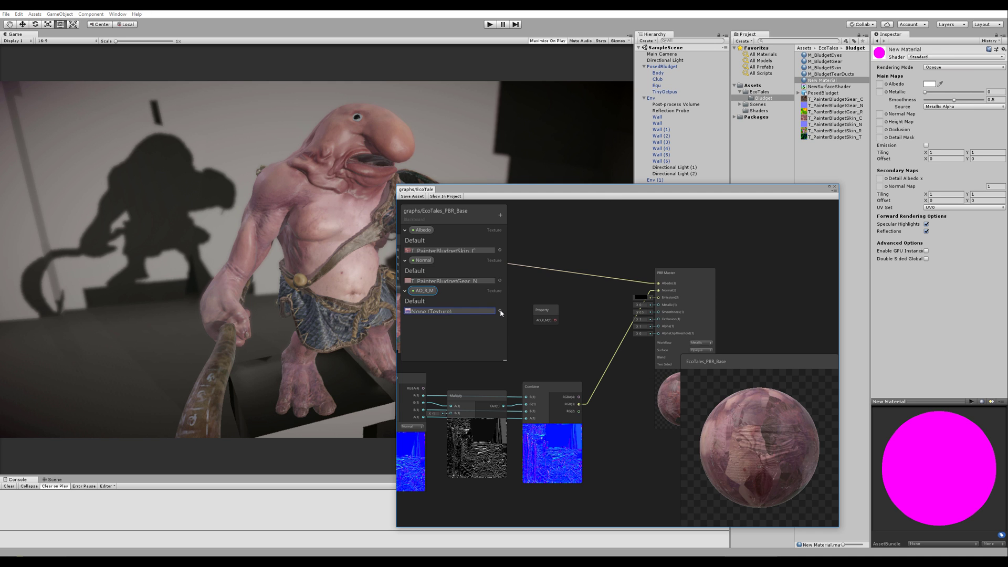
pyautogui.click(499, 312)
pyautogui.write('blud')
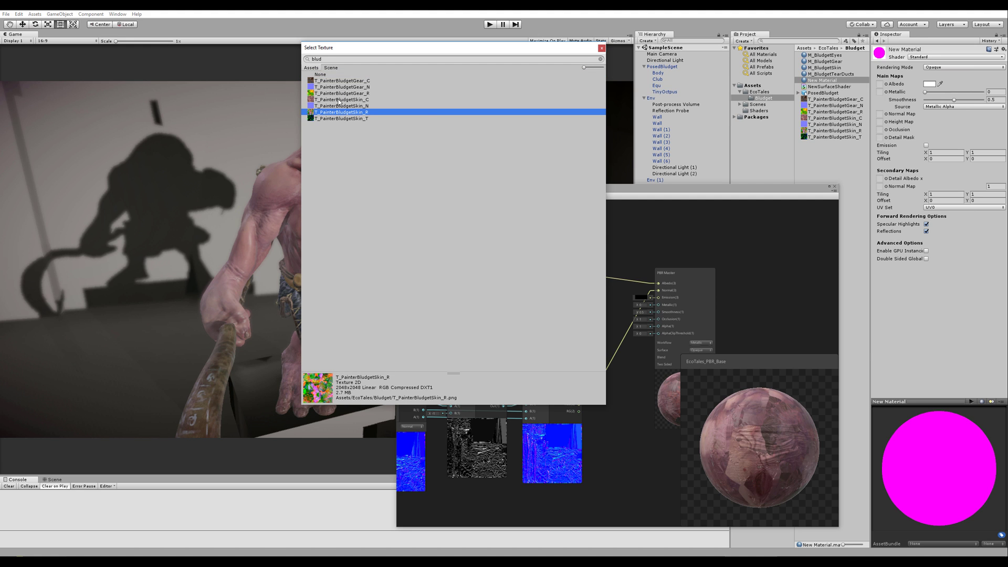
pyautogui.moveTo(326, 101)
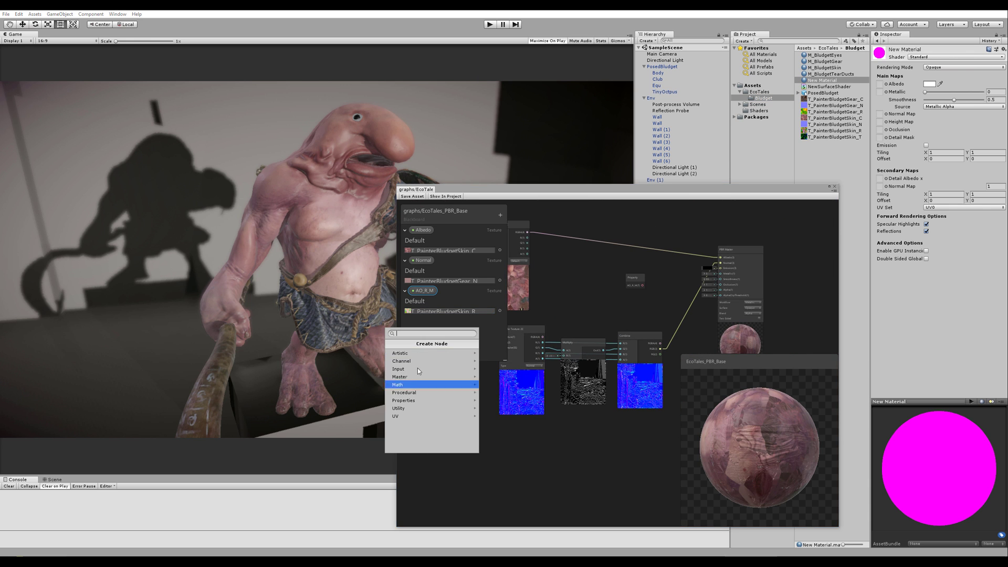
pyautogui.moveTo(419, 337)
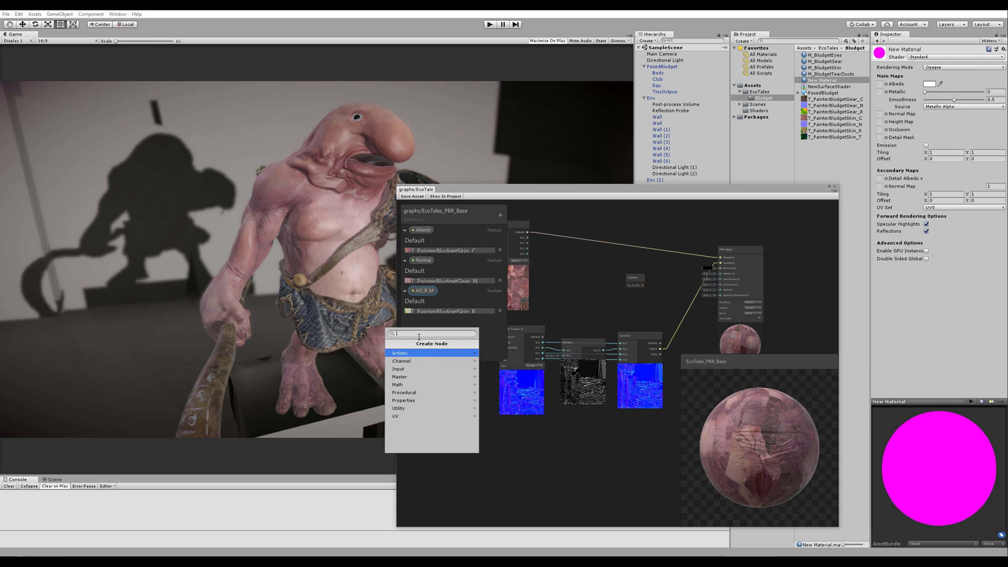
# Sample AO_R_M with a Sample Texture 2D node and wire its channels to Metallic, Smoothness and Occlusion.
pyautogui.click(403, 400)
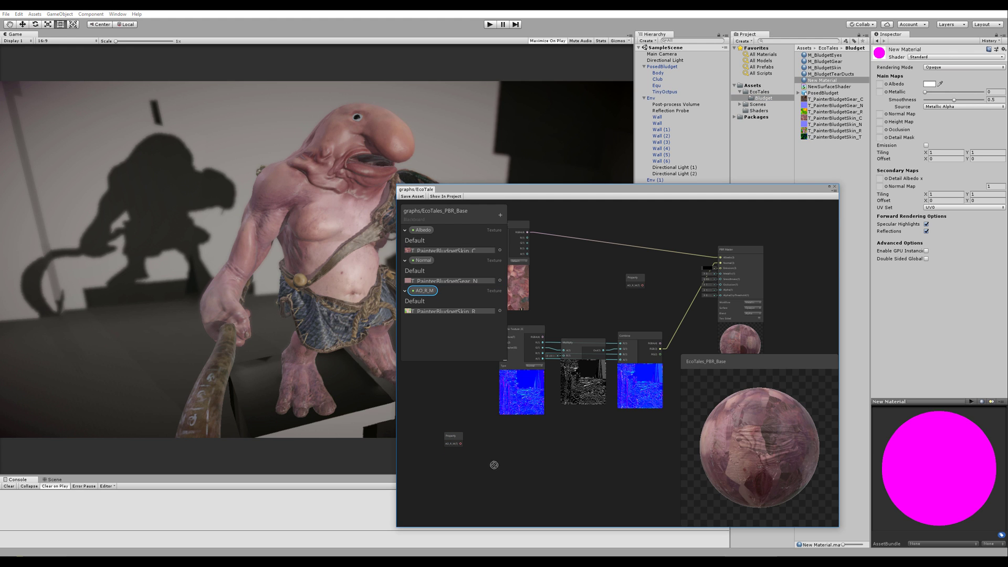
pyautogui.moveTo(540, 434)
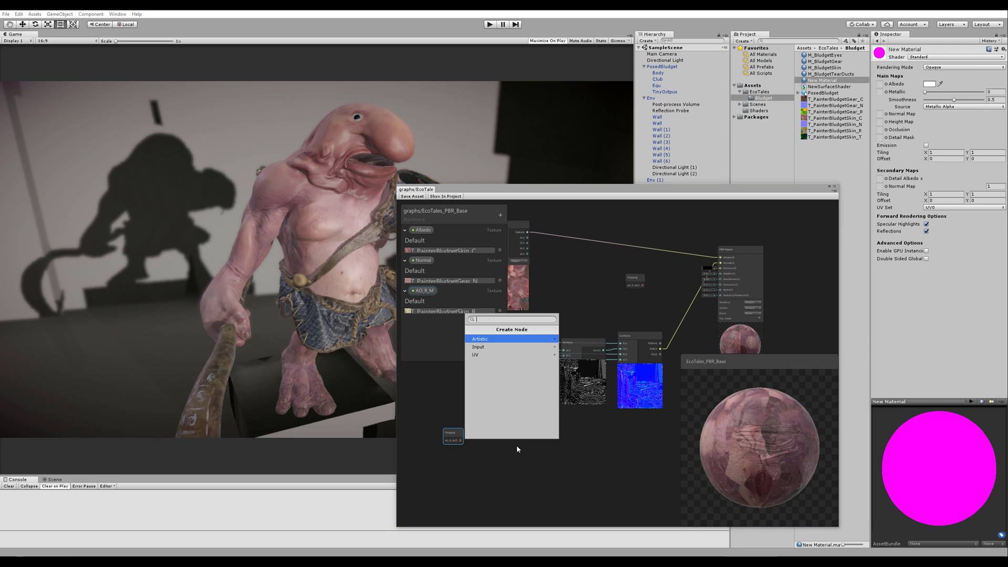
pyautogui.click(479, 339)
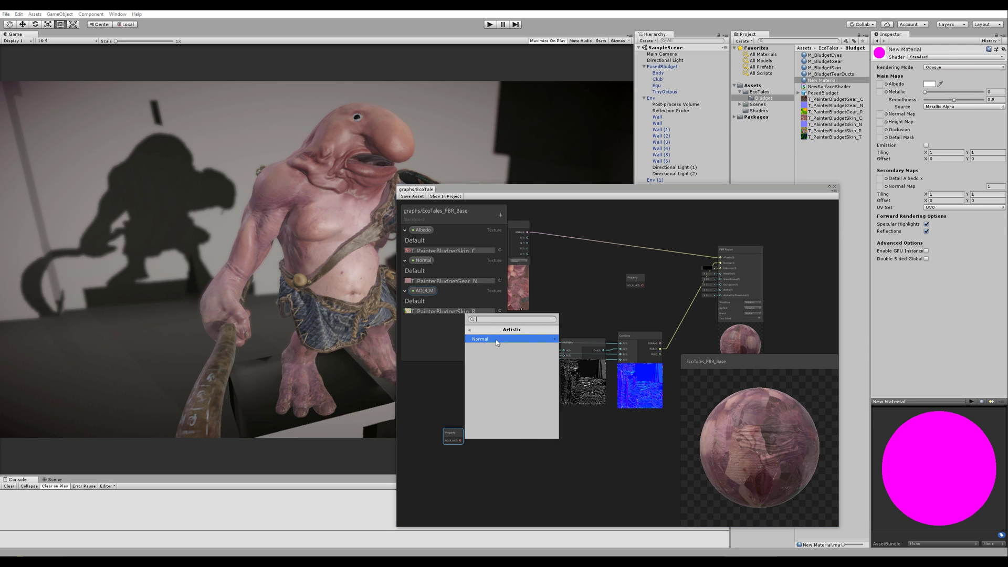
pyautogui.click(480, 339)
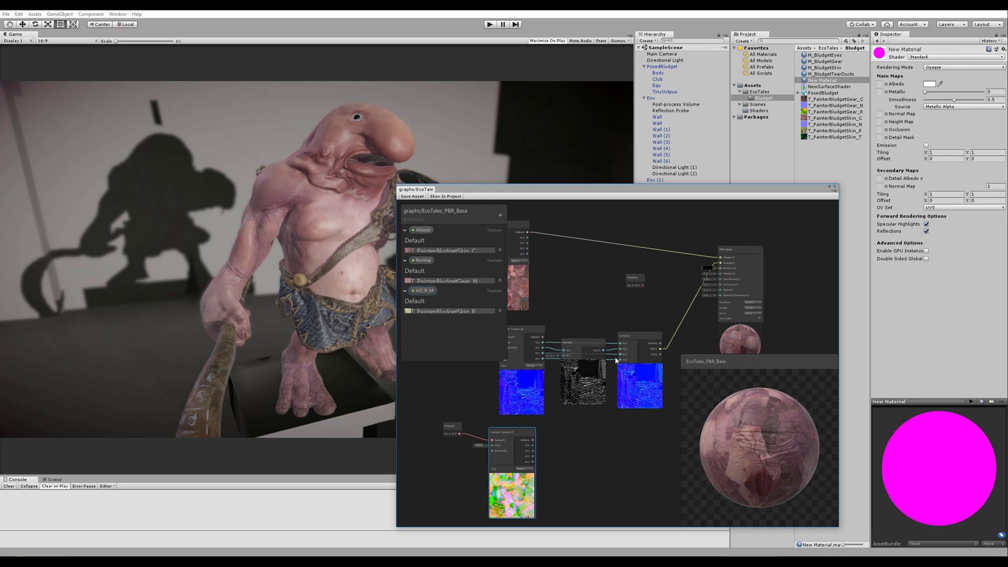
pyautogui.click(834, 112)
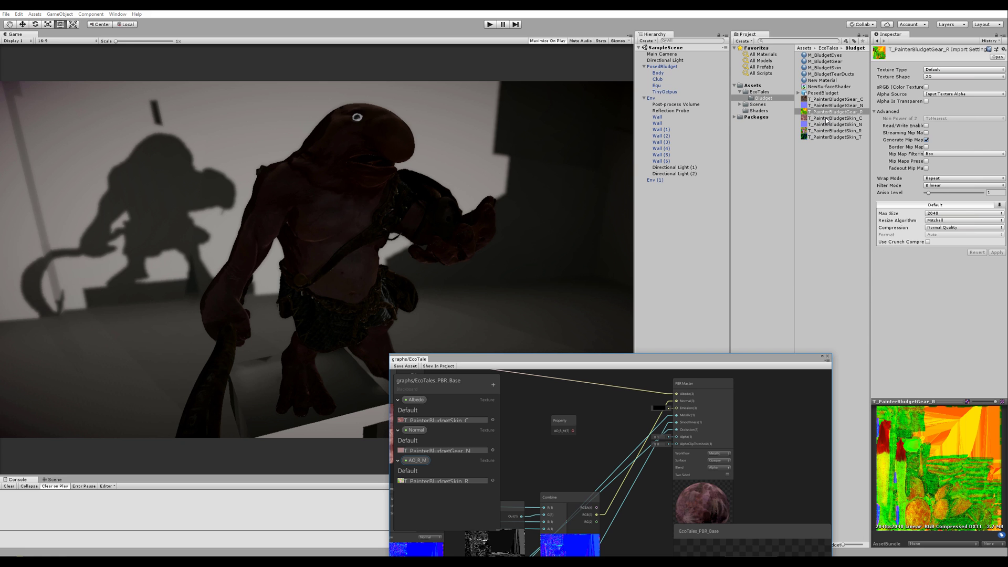
pyautogui.moveTo(775, 175)
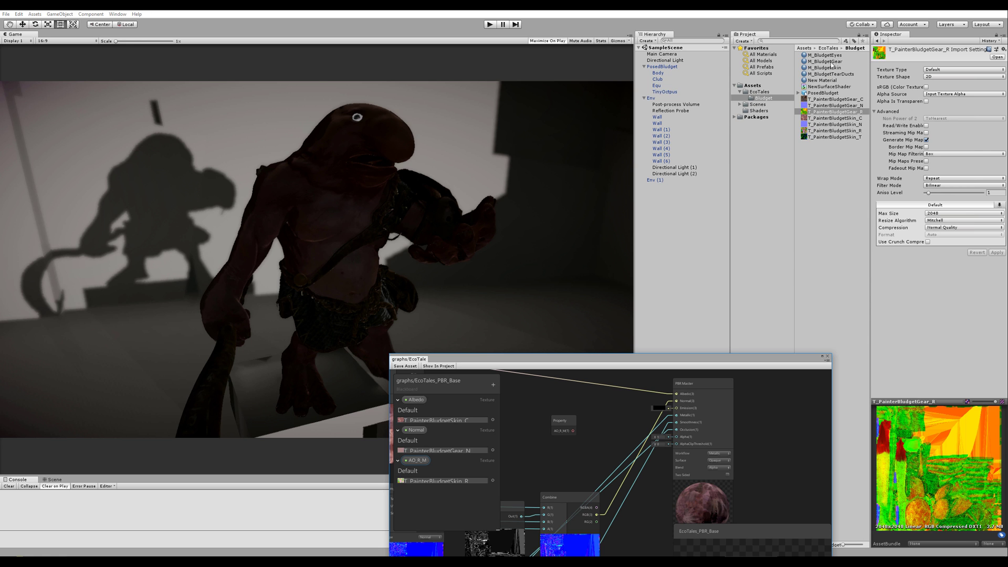
# Confirm M_BludgetSkin and M_BludgetGear use EcoTales_PBR_Base with albedo, normal and AO_R_M textures.
pyautogui.click(828, 67)
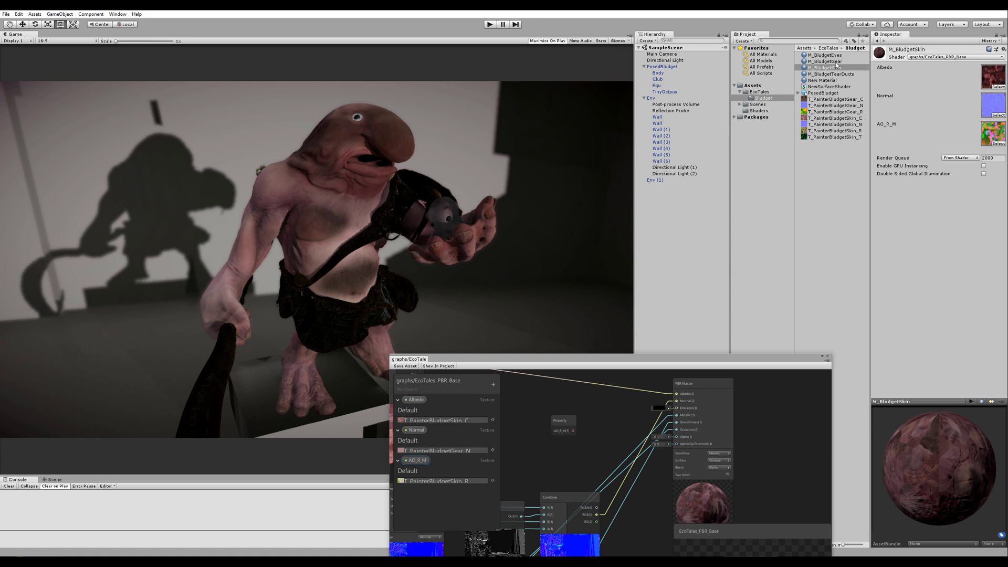
pyautogui.click(825, 61)
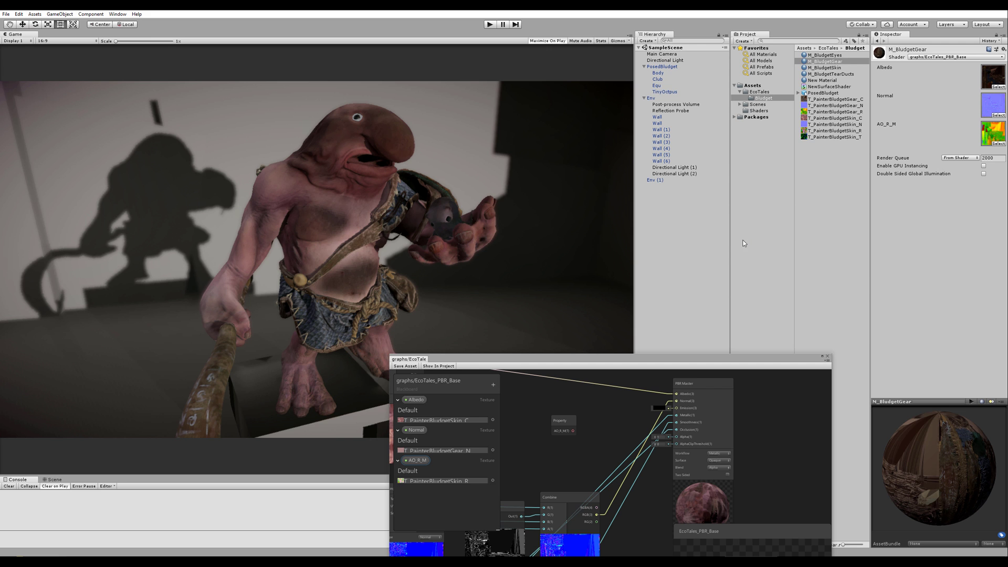
pyautogui.moveTo(696, 247)
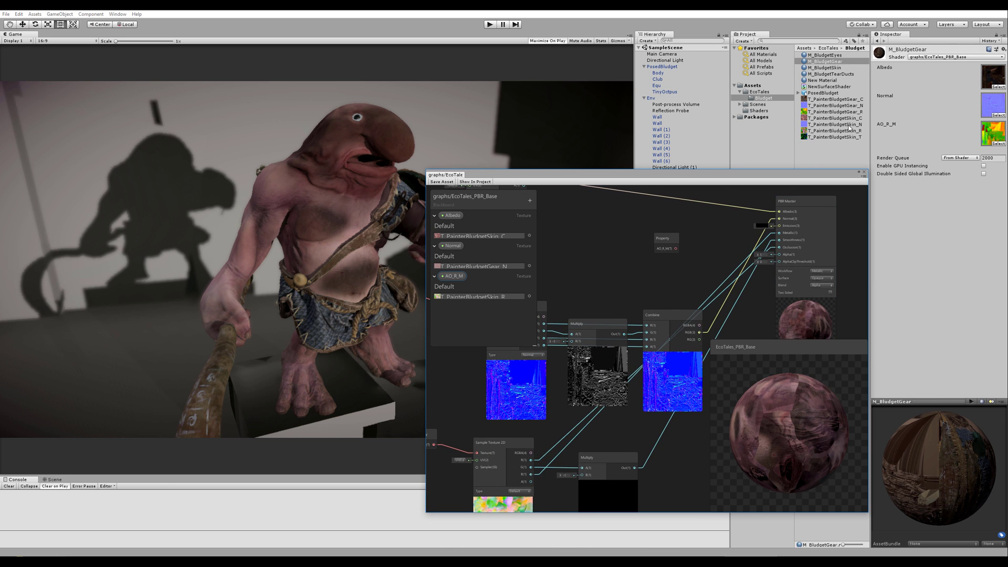
# Review the PBR Master's Blend dropdown, keeping Alpha blending.
pyautogui.click(835, 130)
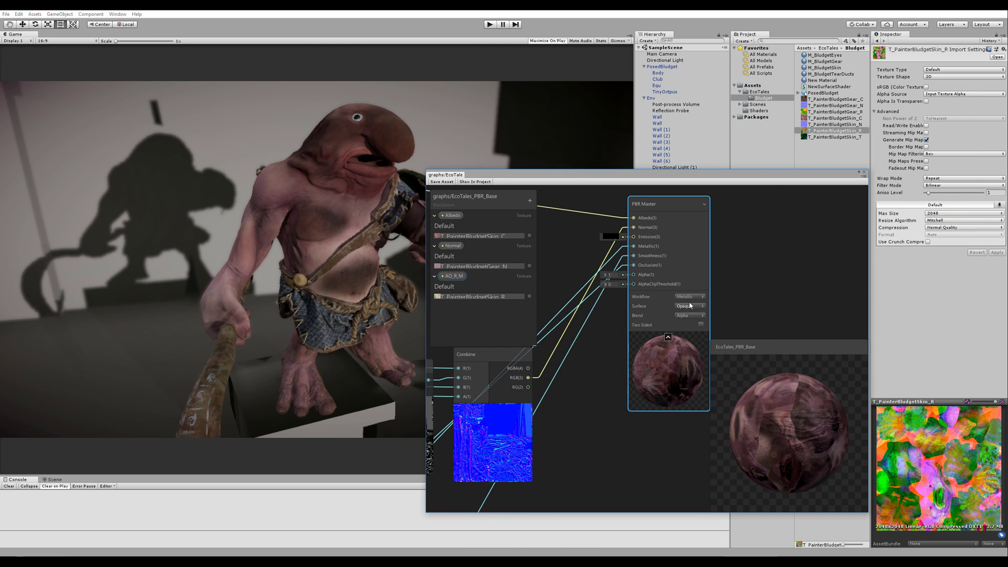
pyautogui.click(688, 305)
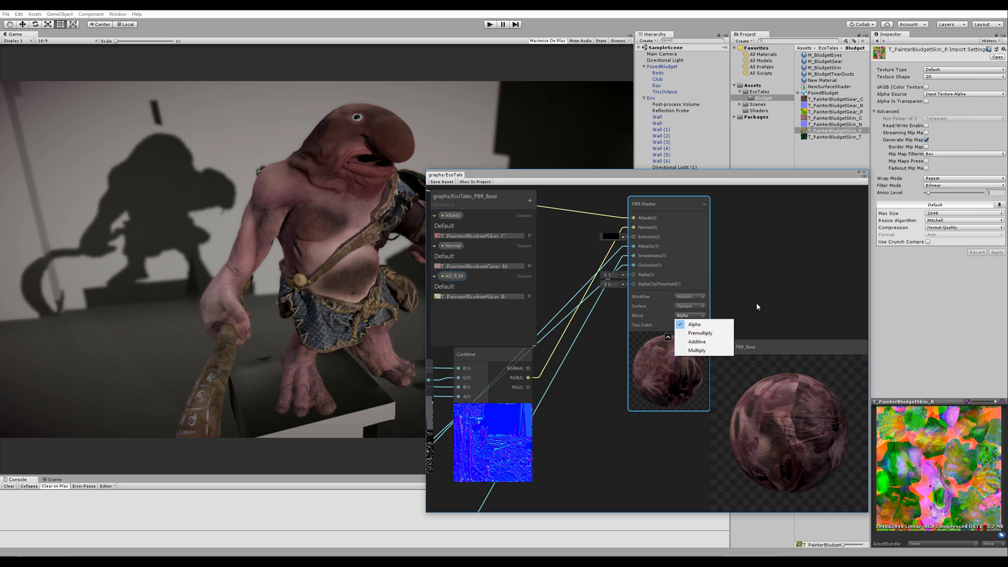
pyautogui.click(692, 325)
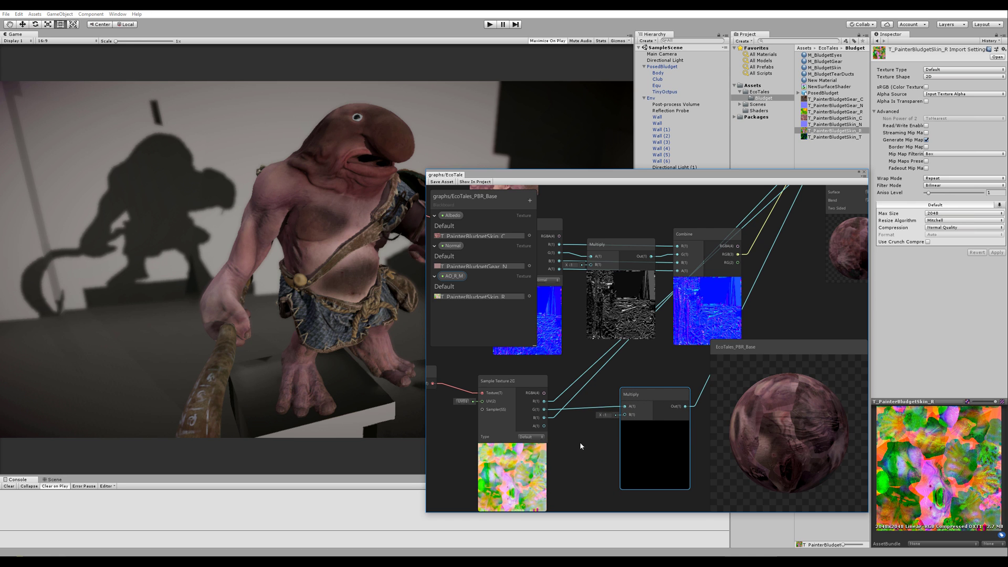
# Add a Vector 1 node and connect it to the PBR Master.
pyautogui.rightClick(579, 446)
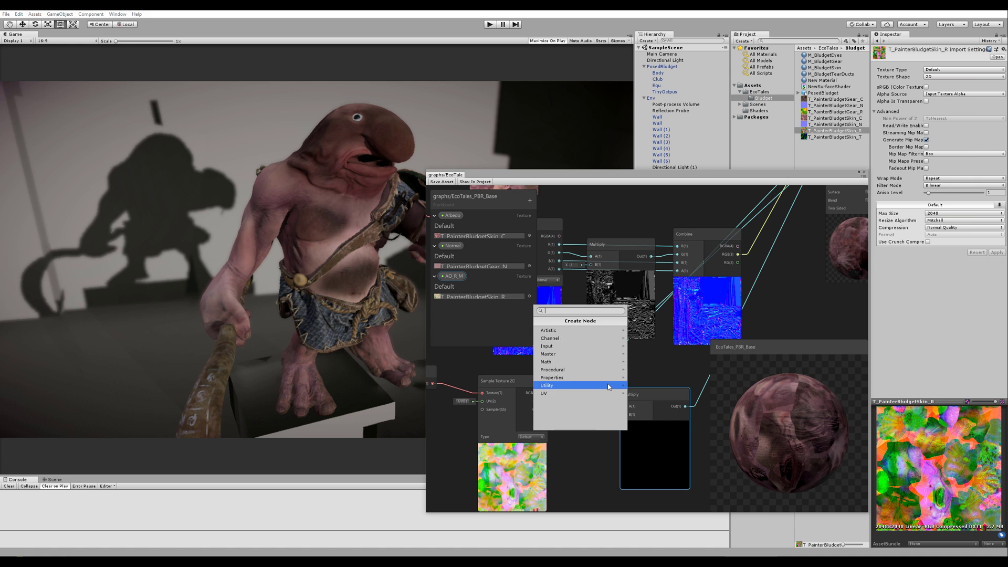
pyautogui.click(544, 394)
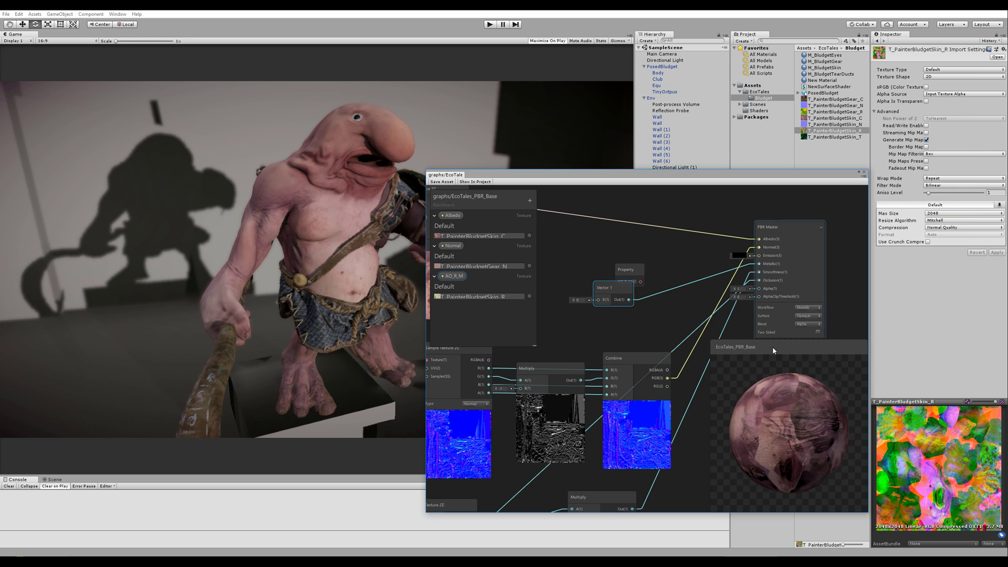
pyautogui.moveTo(798, 334)
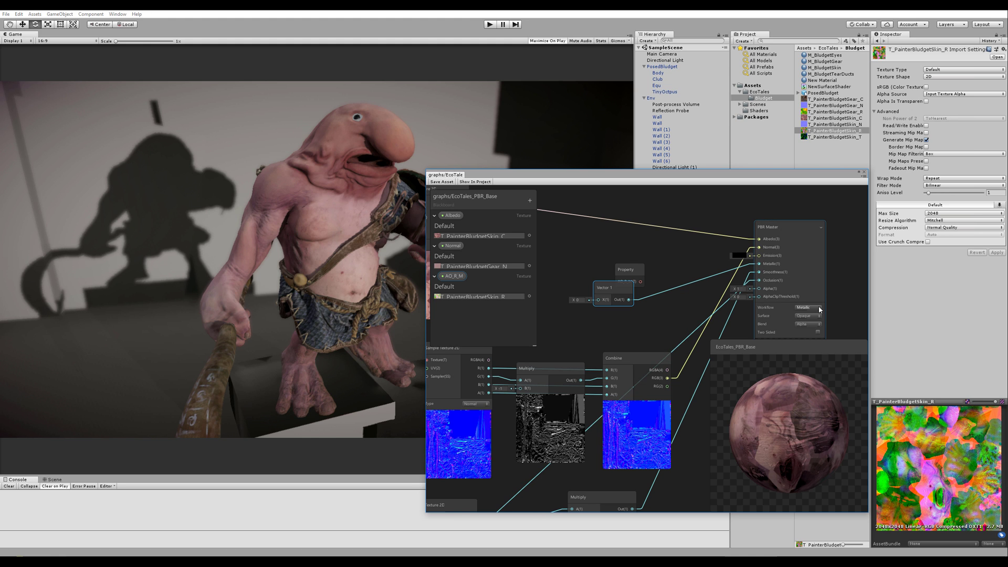
# Review the PBR Master's Workflow and Blend settings, keeping Alpha blending.
pyautogui.click(808, 306)
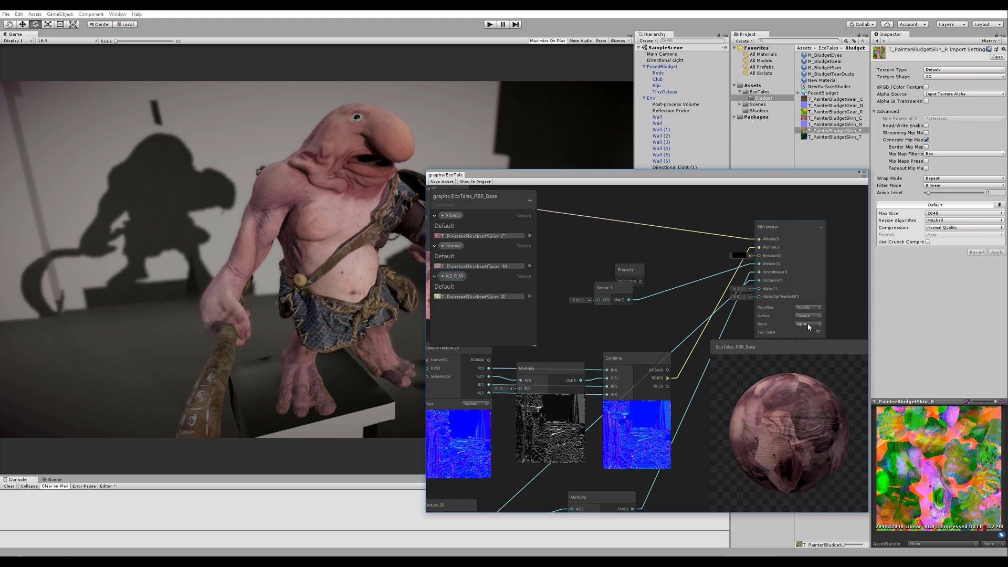
pyautogui.click(808, 324)
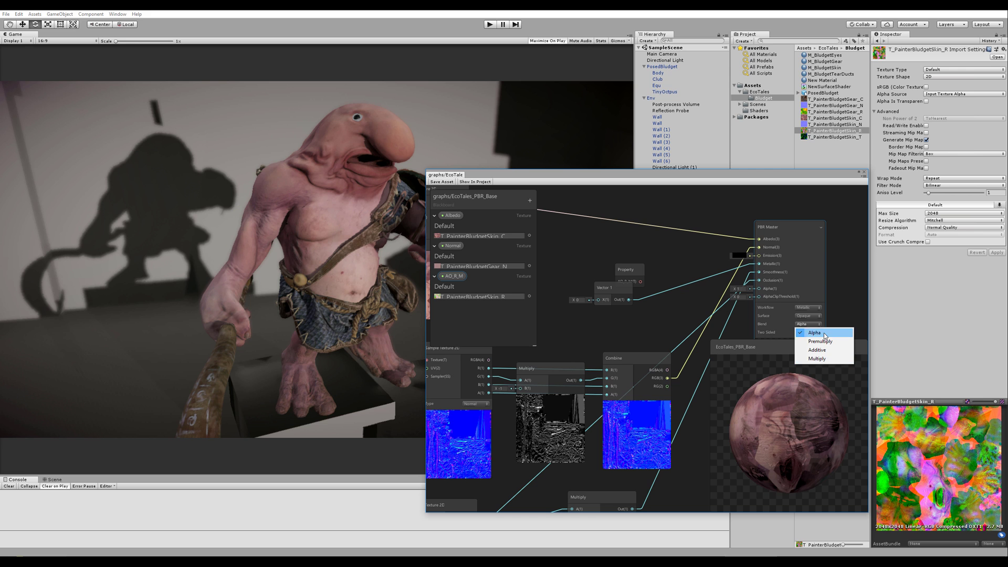
pyautogui.click(815, 333)
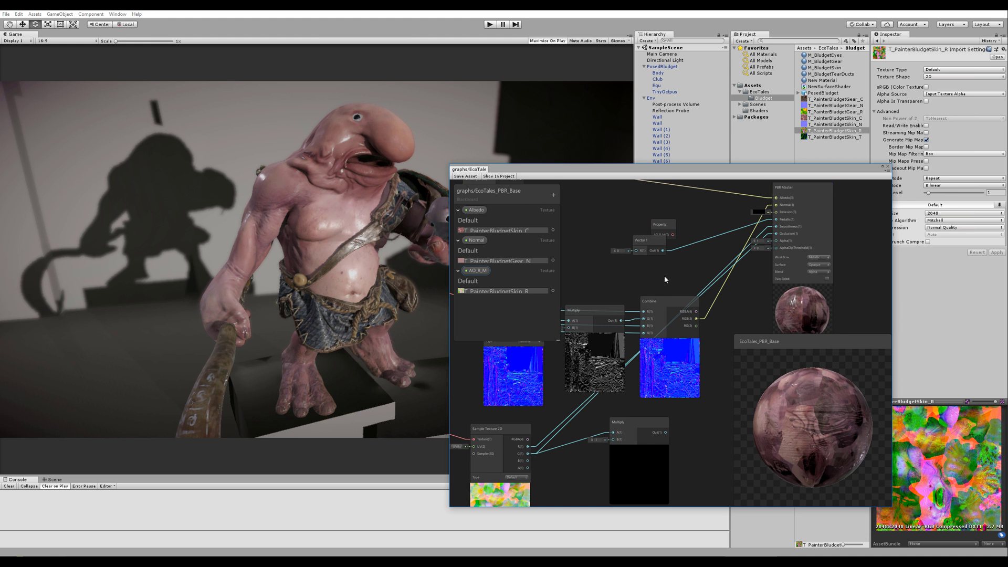
pyautogui.moveTo(655, 267)
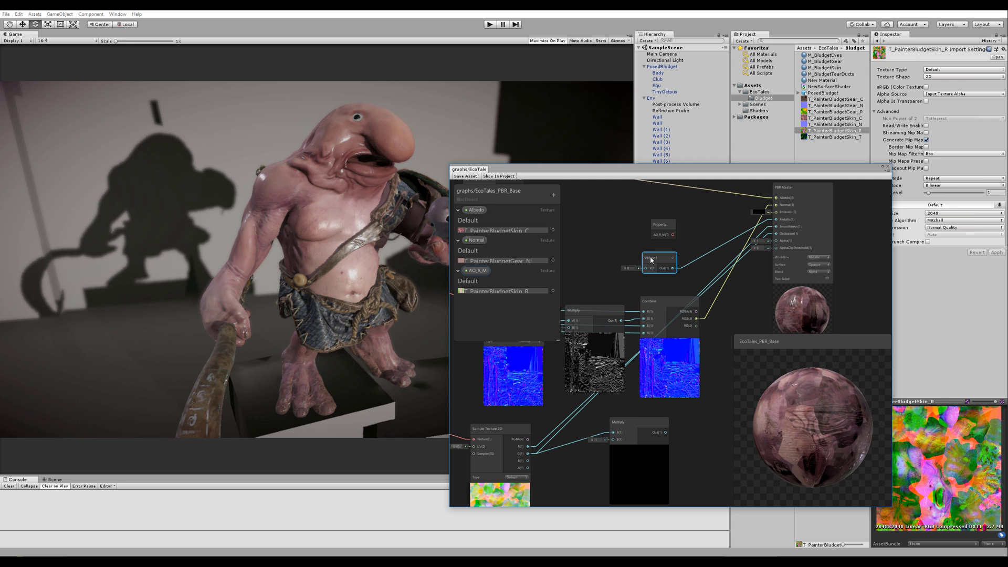
pyautogui.click(658, 258)
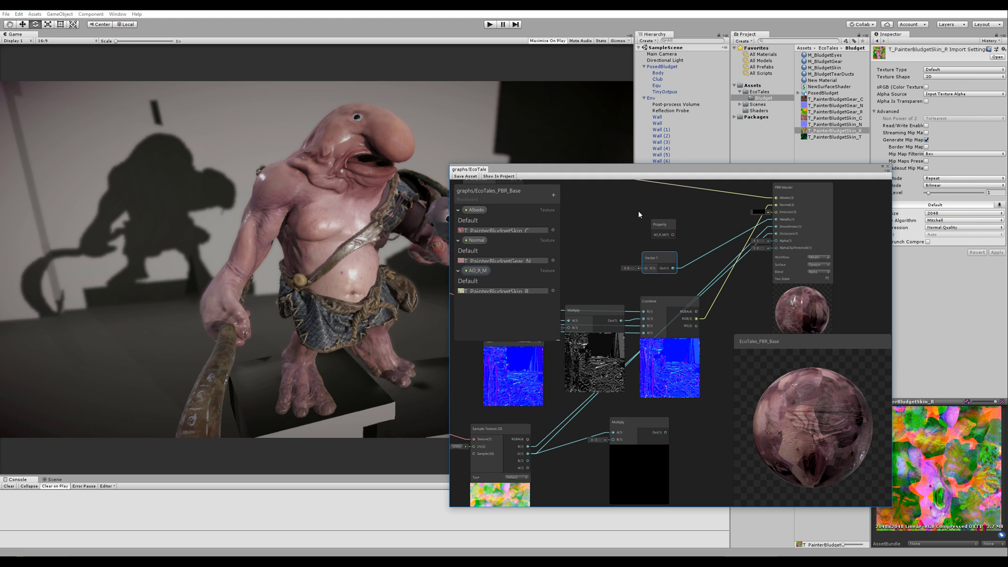